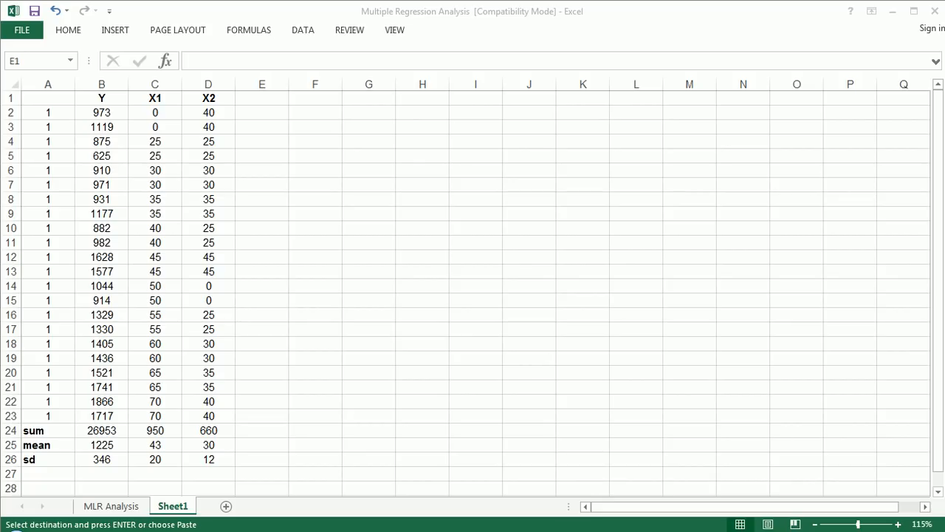
Select the Y, X1 and X2 data cells on the sheet.
click(102, 112)
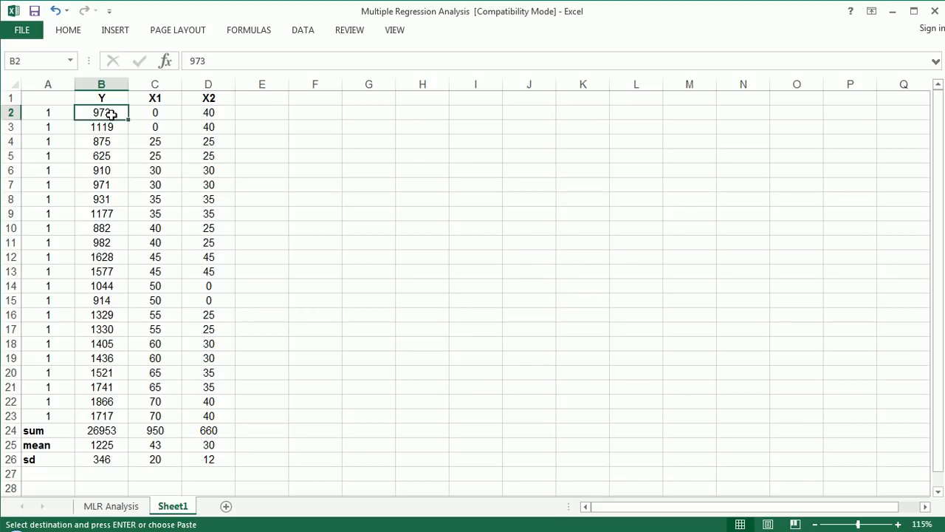
drag(101, 112, 208, 415)
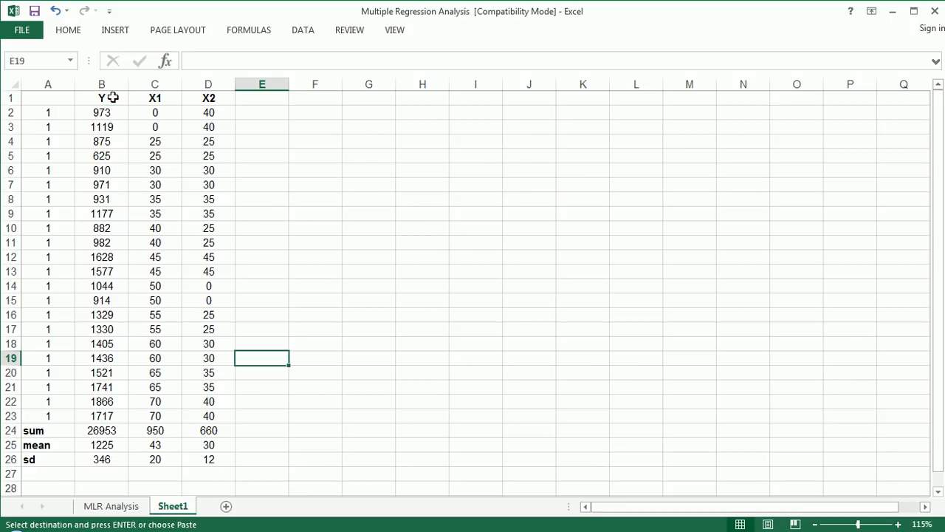
drag(101, 98, 209, 415)
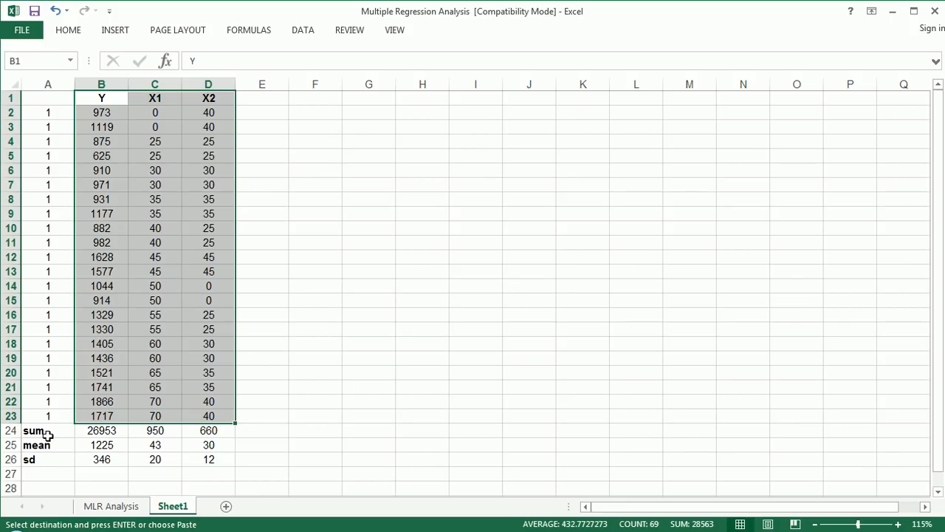
drag(66, 425, 206, 491)
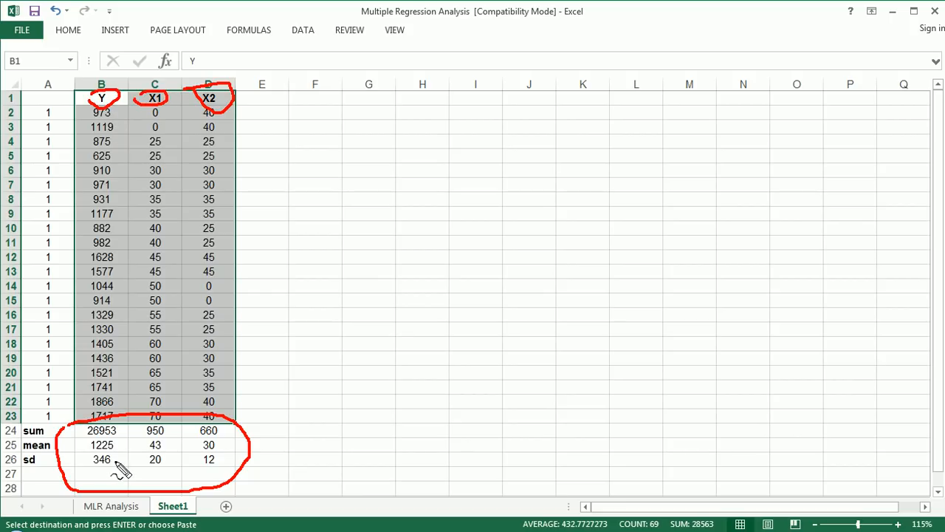
mouse_move(159, 221)
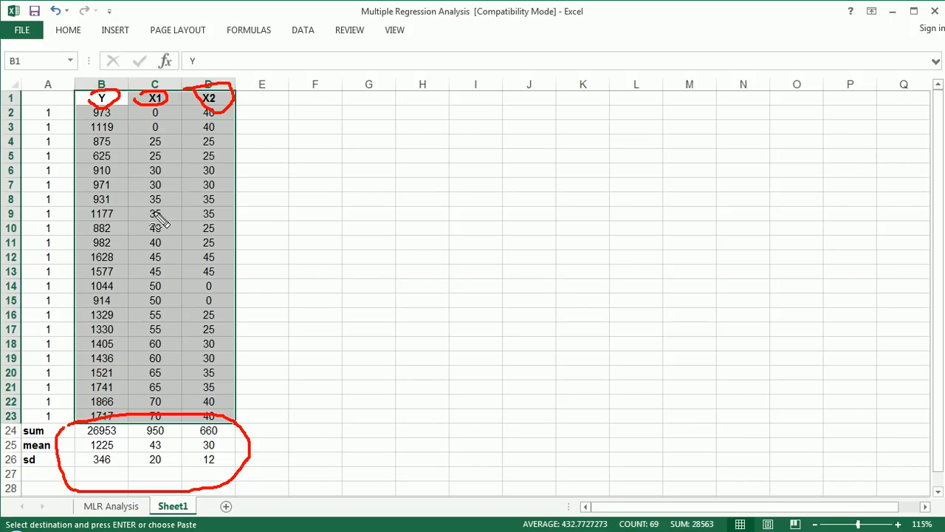
mouse_move(94, 449)
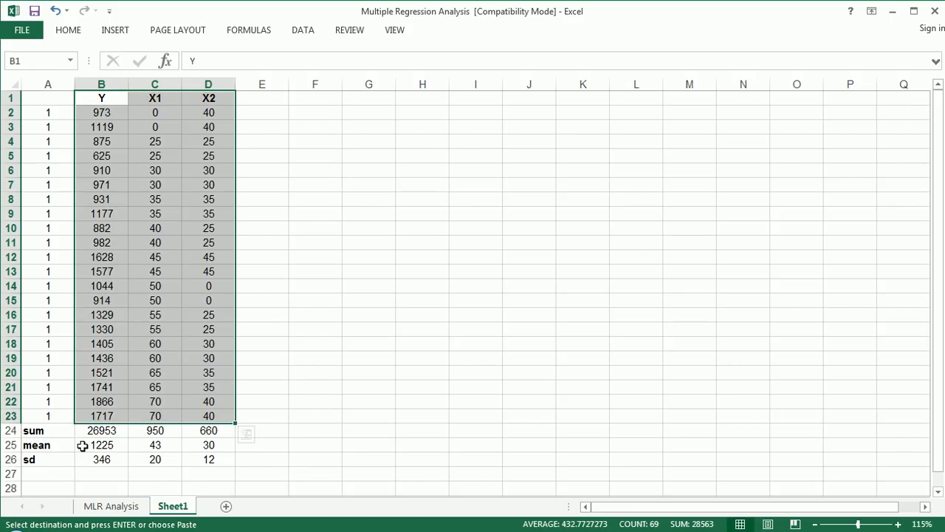
click(208, 329)
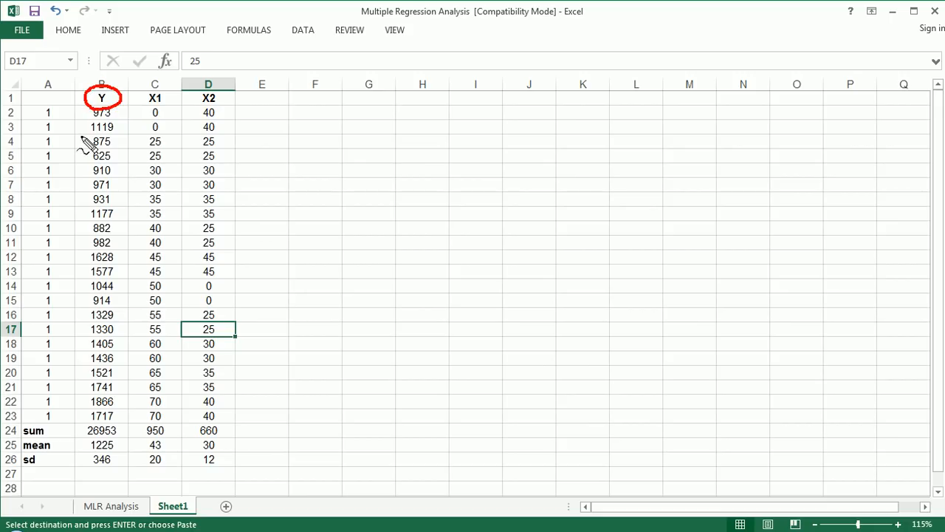
mouse_move(111, 126)
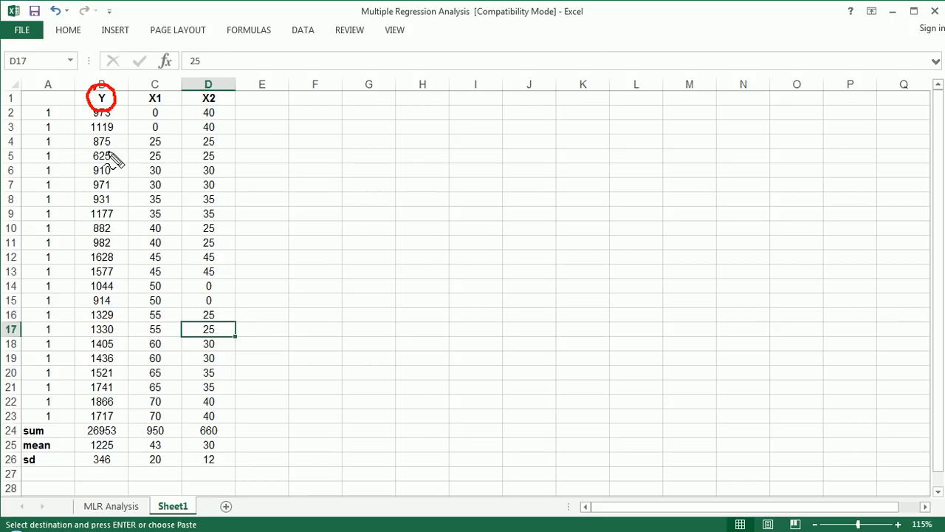
mouse_move(137, 92)
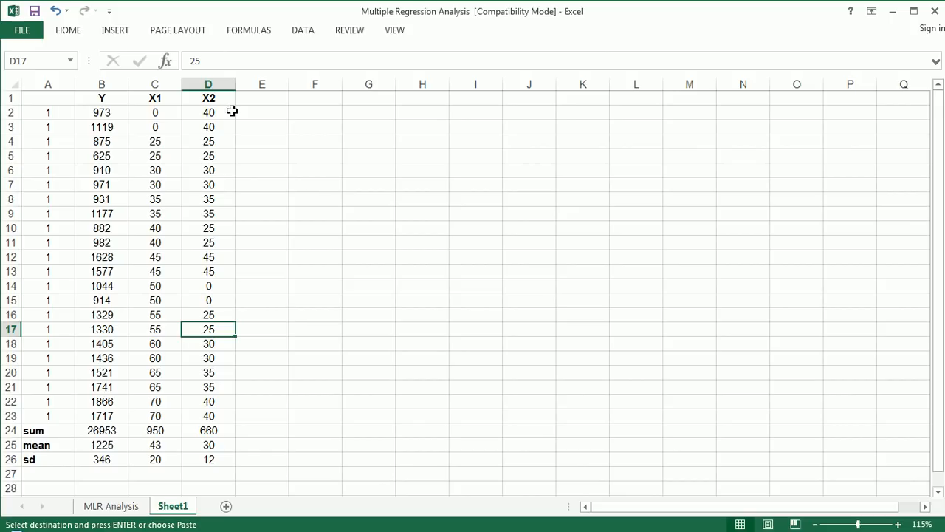
click(101, 113)
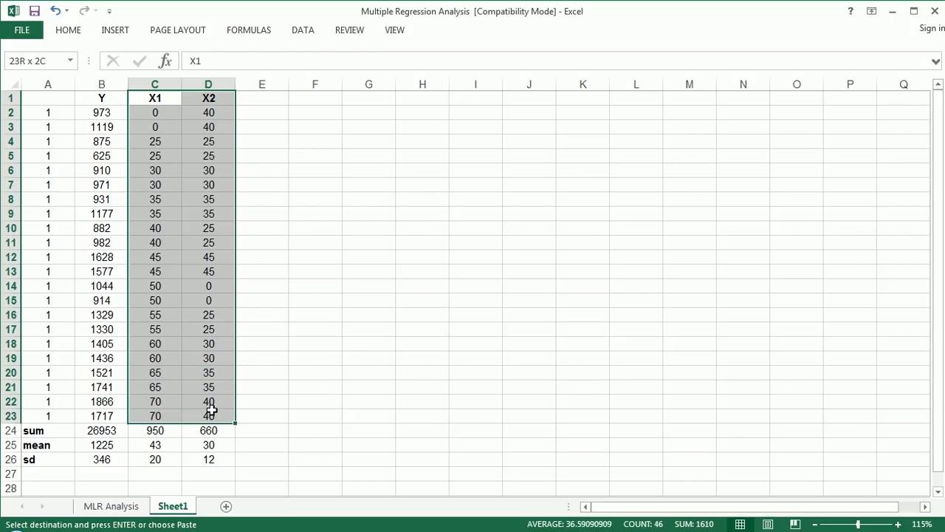
click(209, 328)
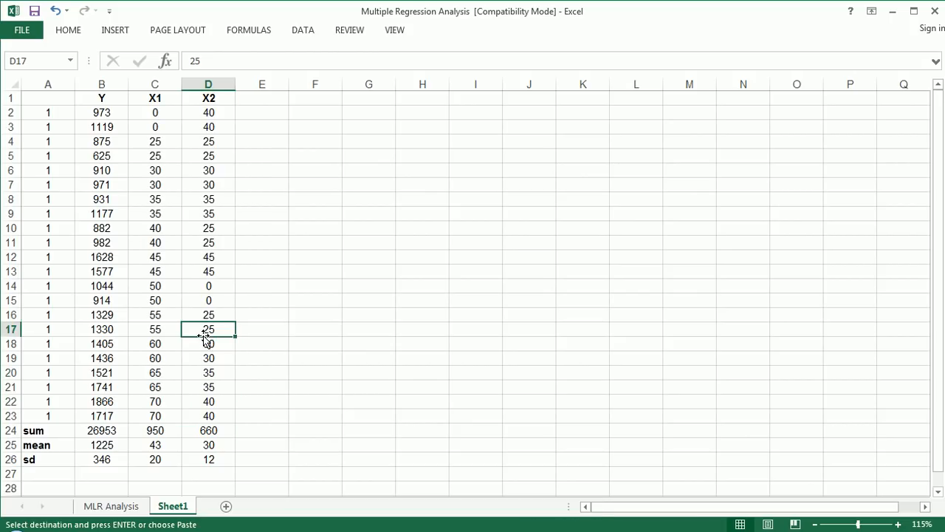
mouse_move(97, 101)
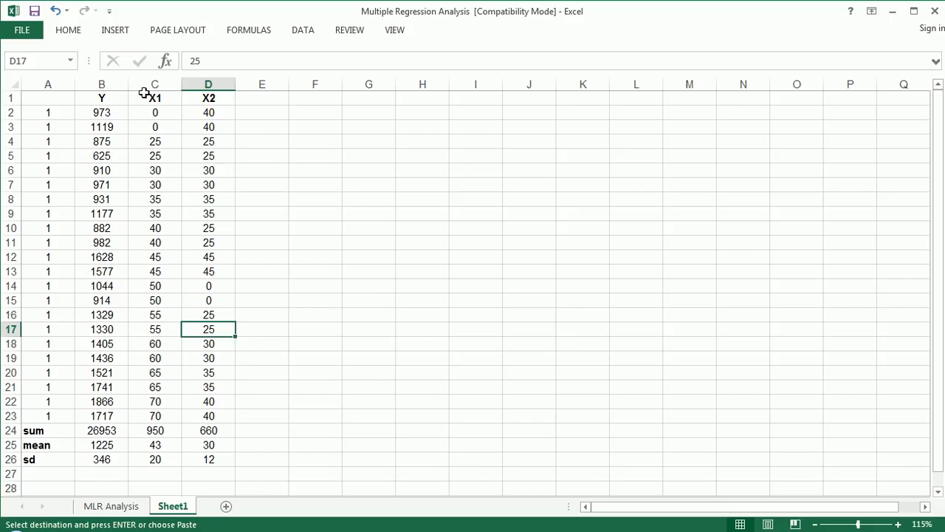
click(209, 111)
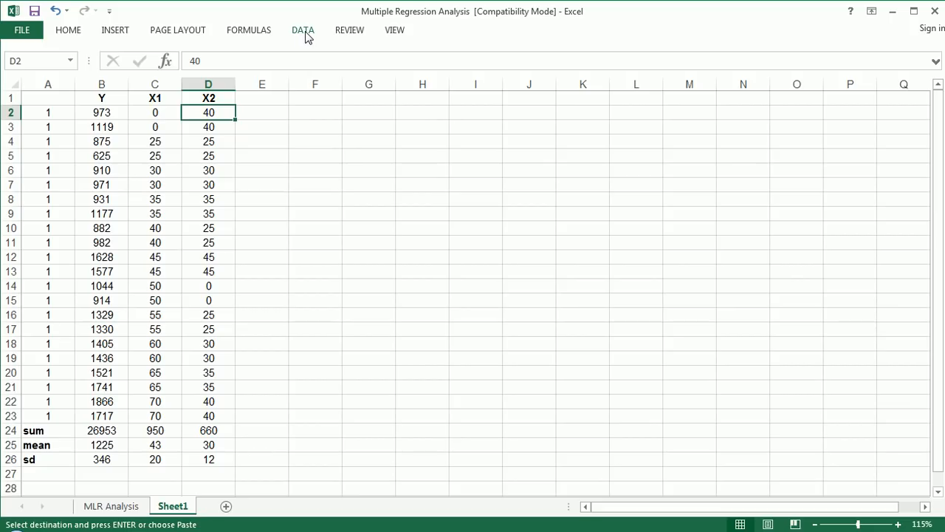
mouse_move(21, 31)
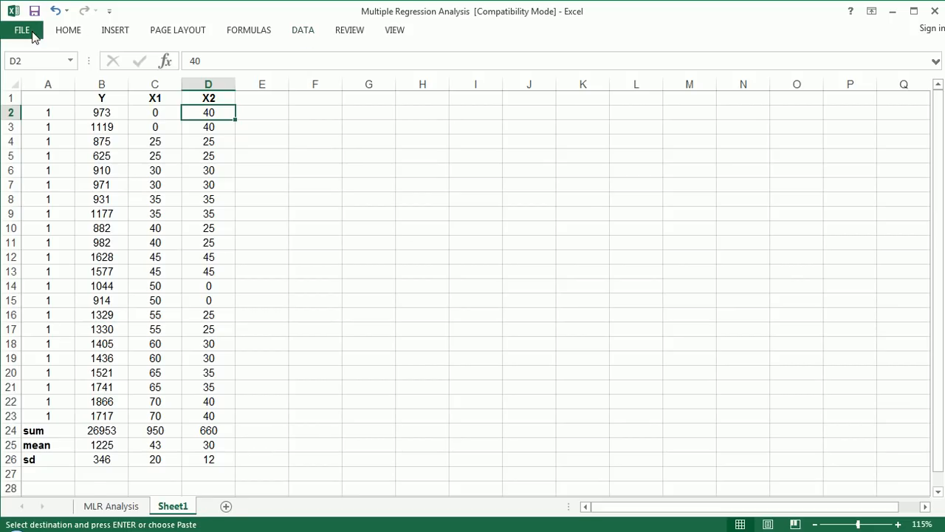
Go to File > Options > Add-Ins and open the Excel Add-ins list.
click(22, 30)
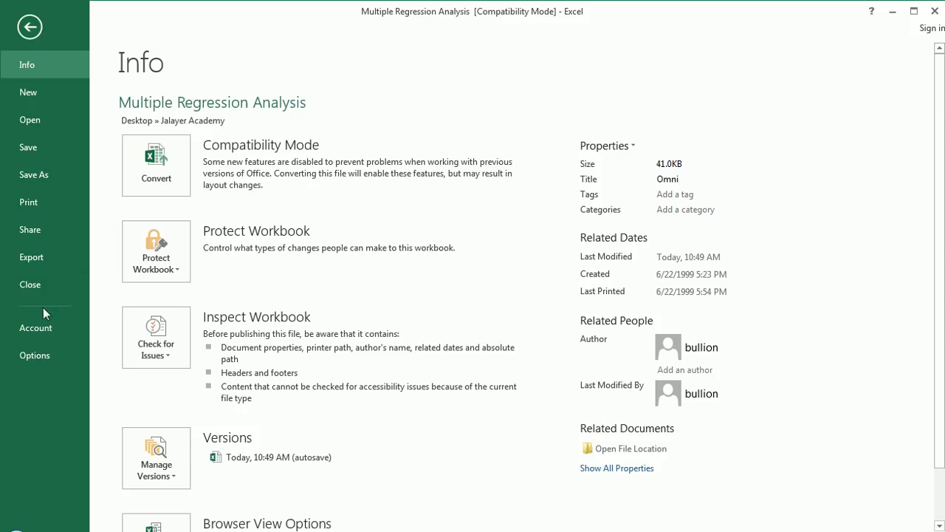
click(34, 355)
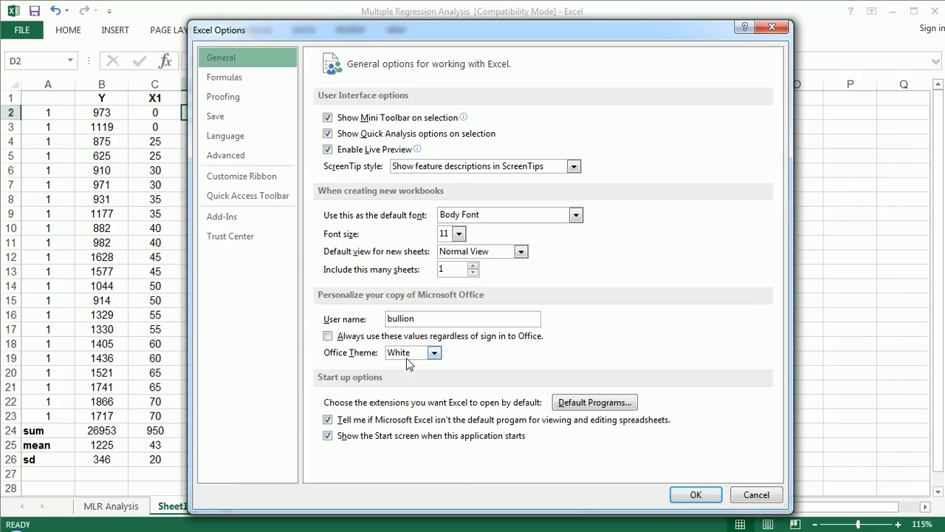
click(221, 216)
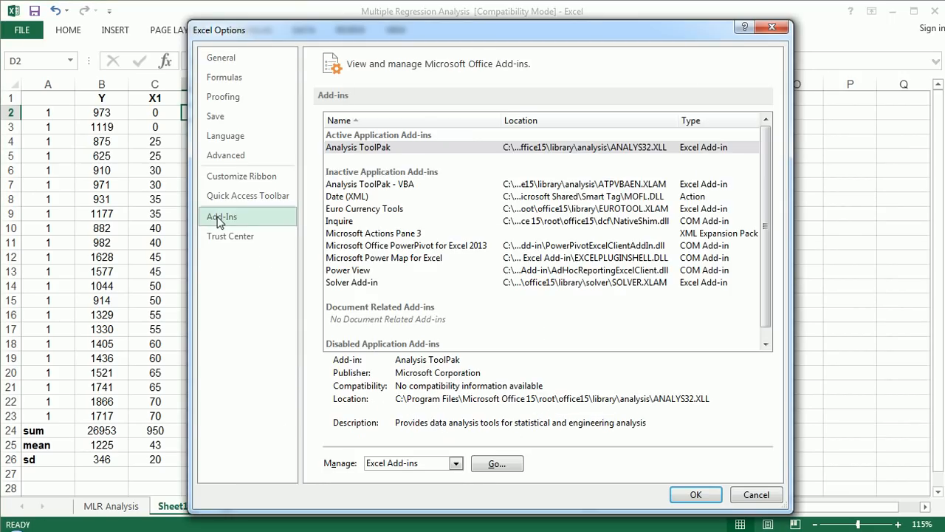
click(496, 463)
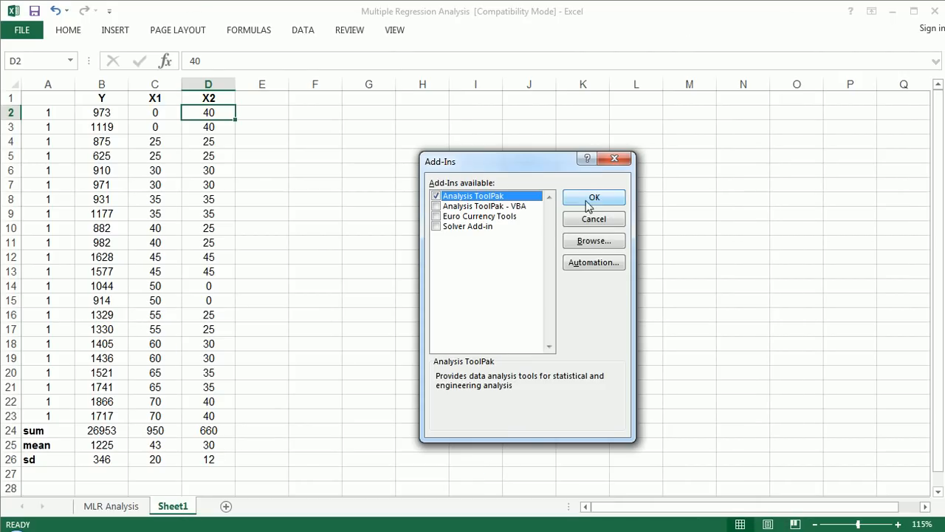
Enable Analysis ToolPak and pick Regression from the Data Analysis tools.
click(593, 196)
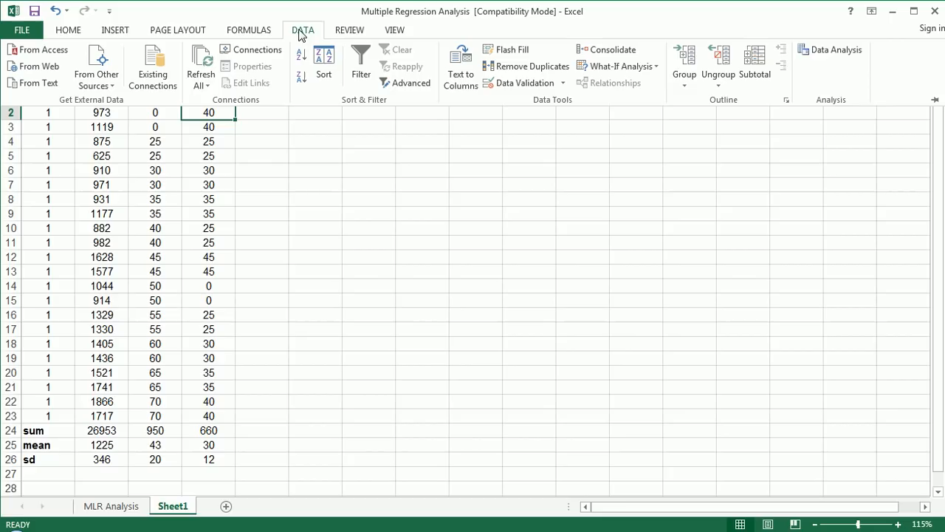
mouse_move(836, 50)
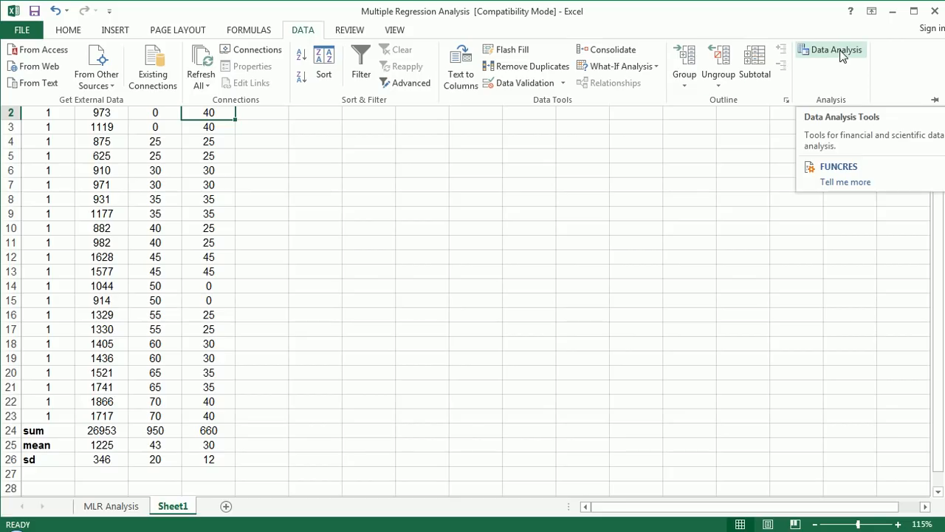
click(835, 50)
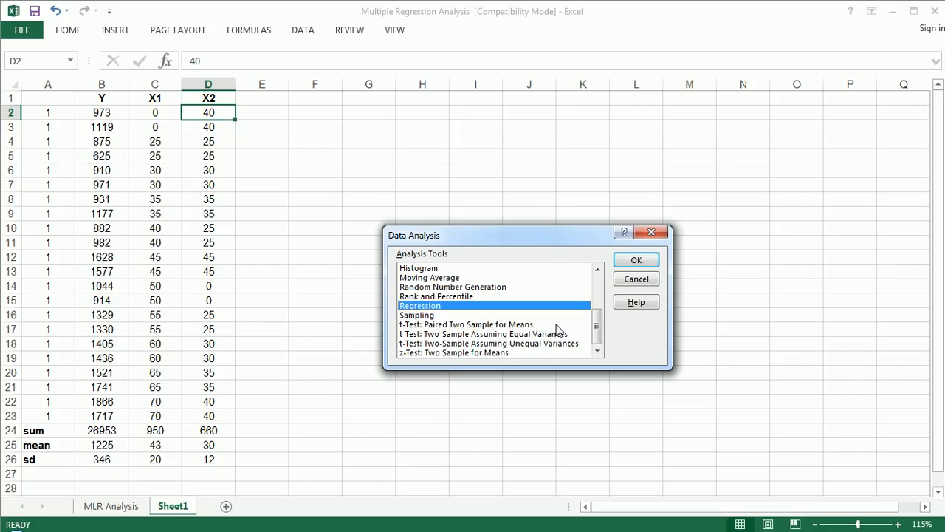
mouse_move(481, 324)
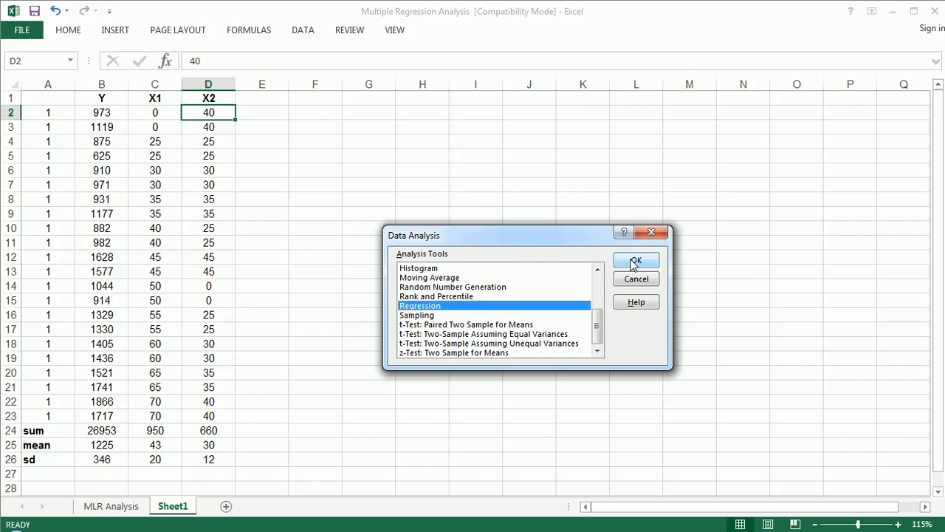
Run Regression with Y input B1:B23 and output starting at cell K1.
click(635, 262)
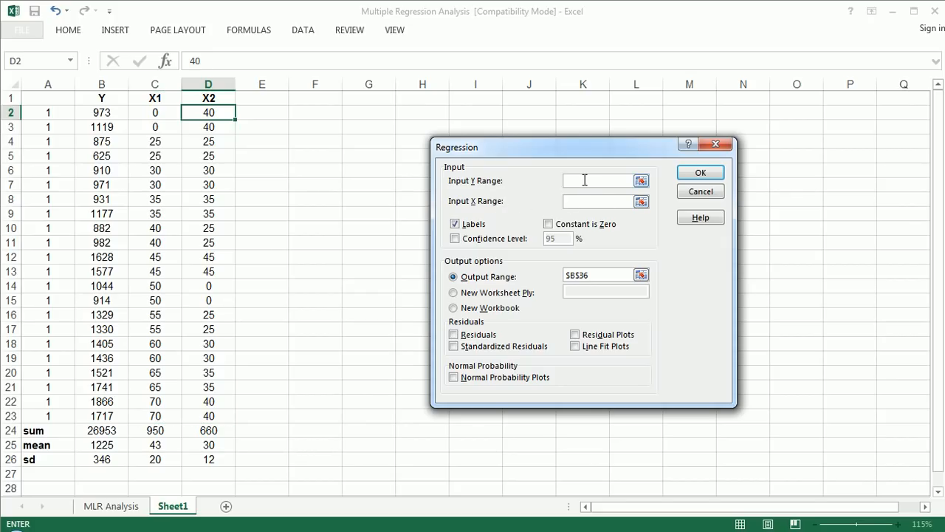
drag(101, 97, 102, 141)
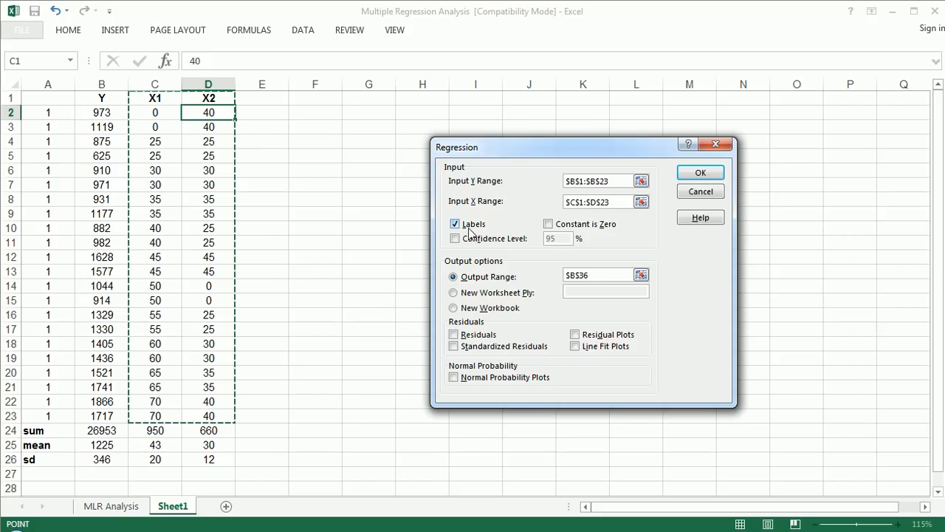
click(455, 223)
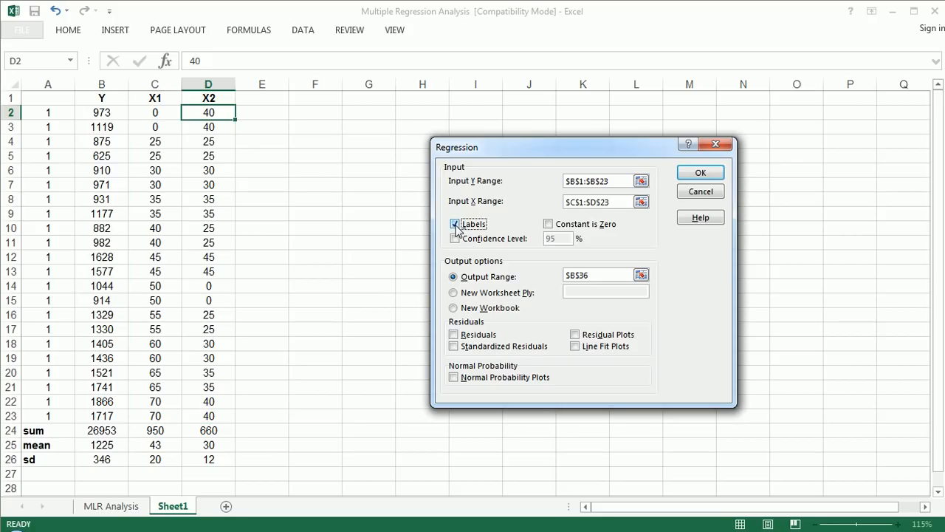
click(455, 224)
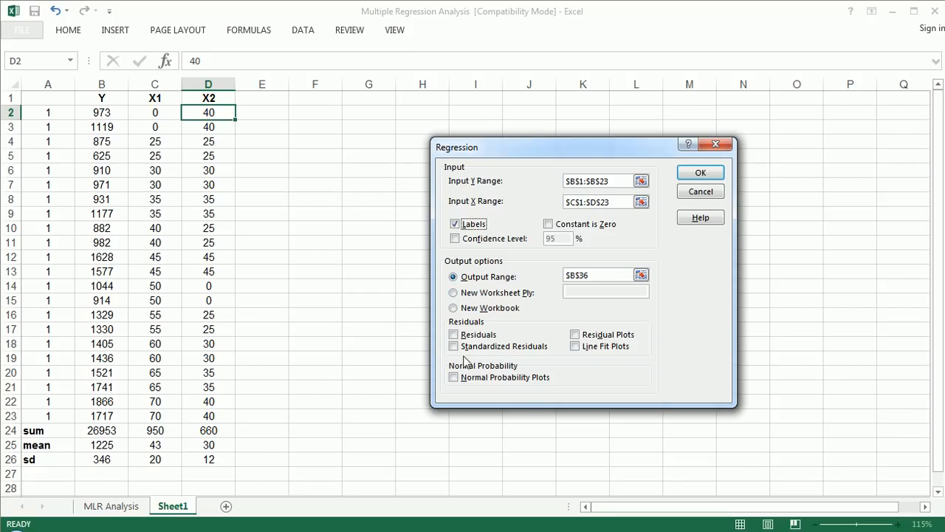
mouse_move(517, 364)
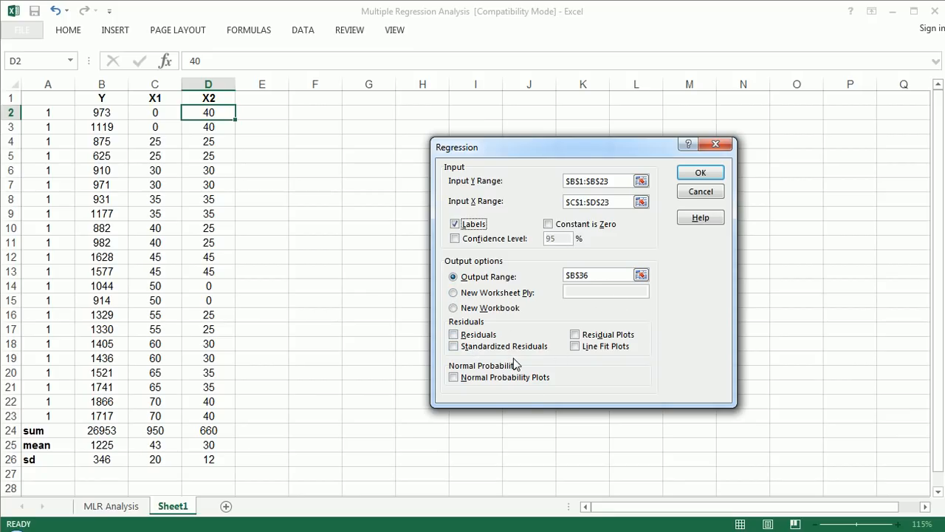
mouse_move(528, 326)
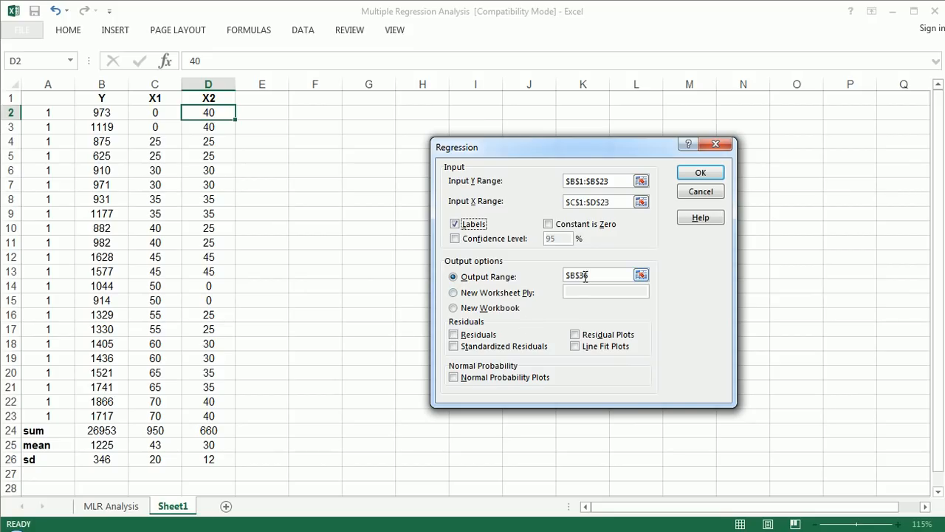
click(101, 488)
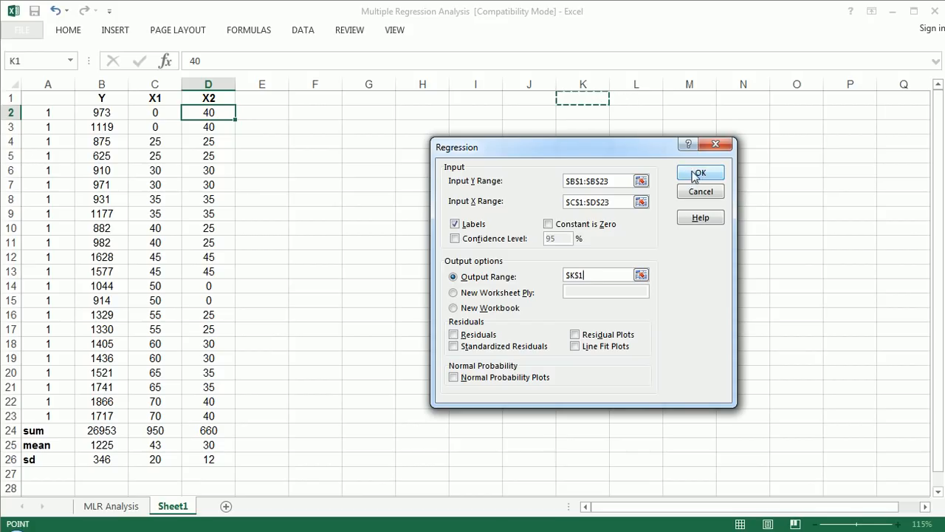
click(698, 172)
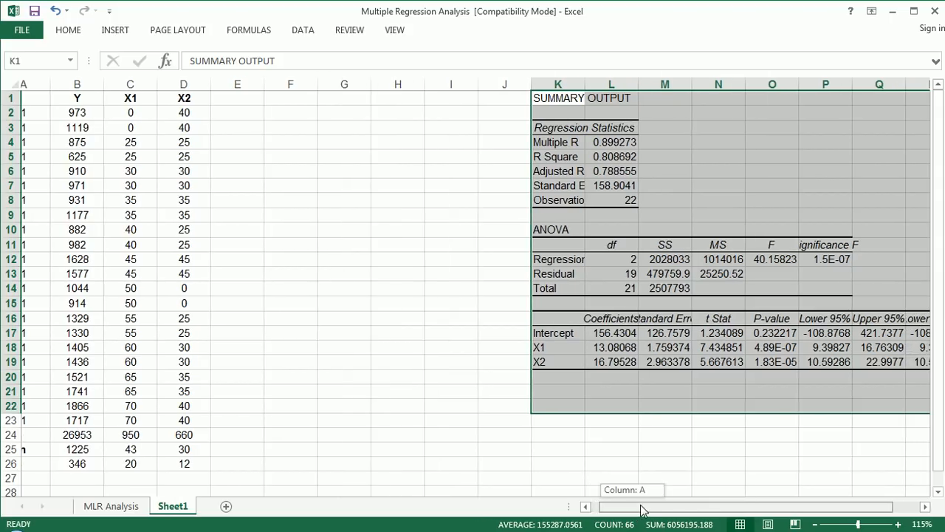
Fill the R Square value 0.808692 yellow and make it bold.
scroll(right, 3)
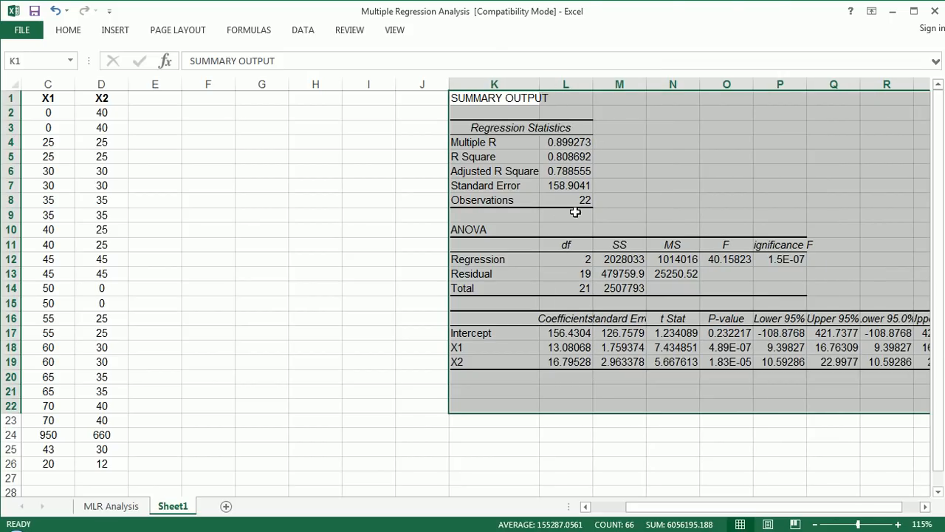
click(68, 30)
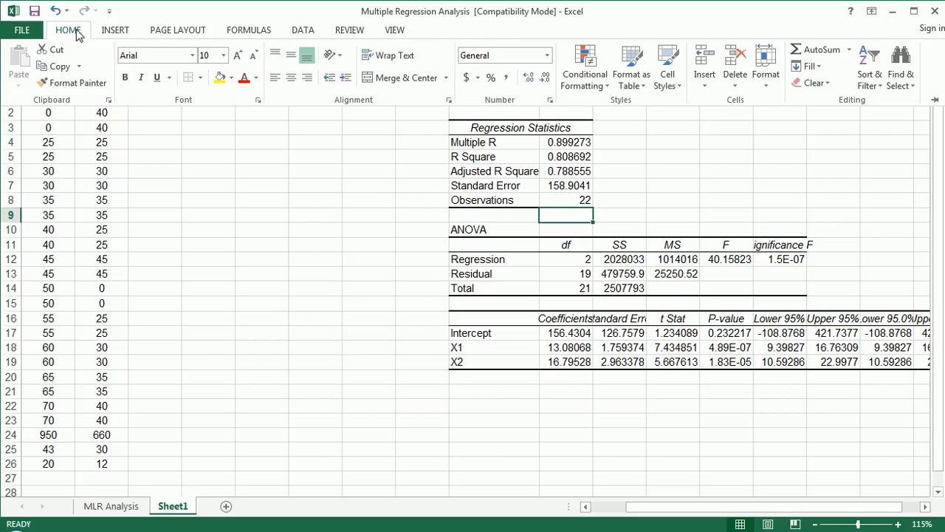
click(68, 29)
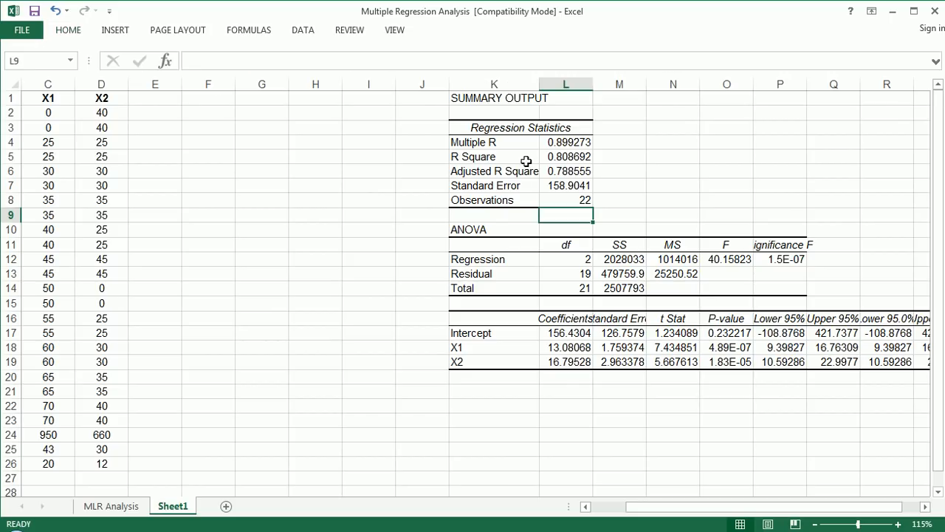
click(566, 156)
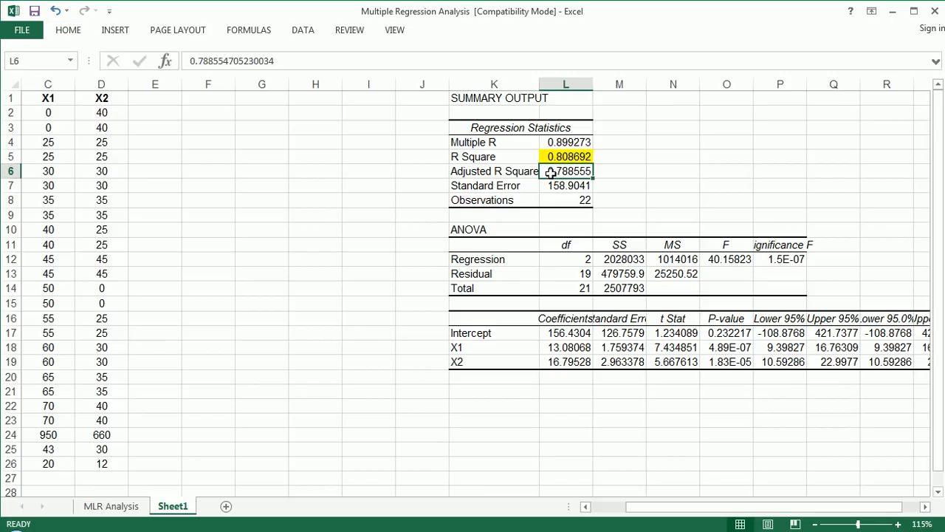
mouse_move(541, 136)
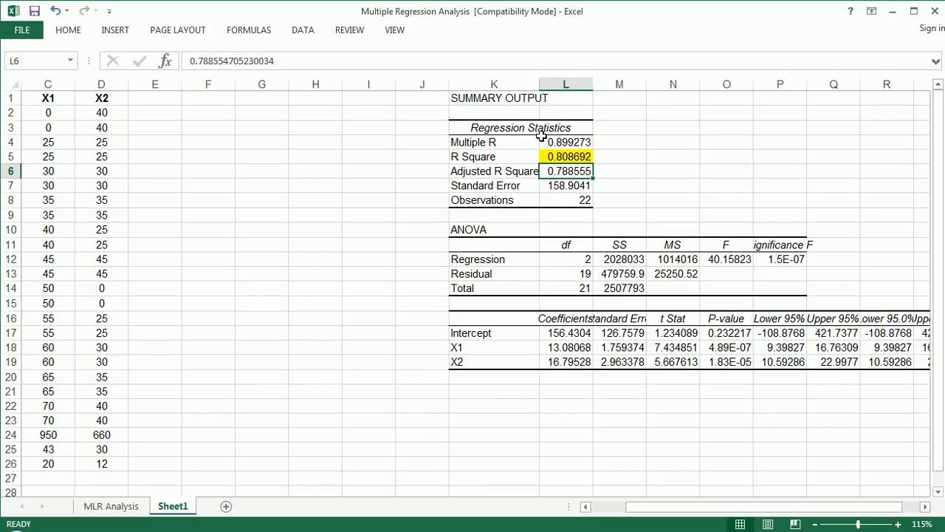
click(566, 156)
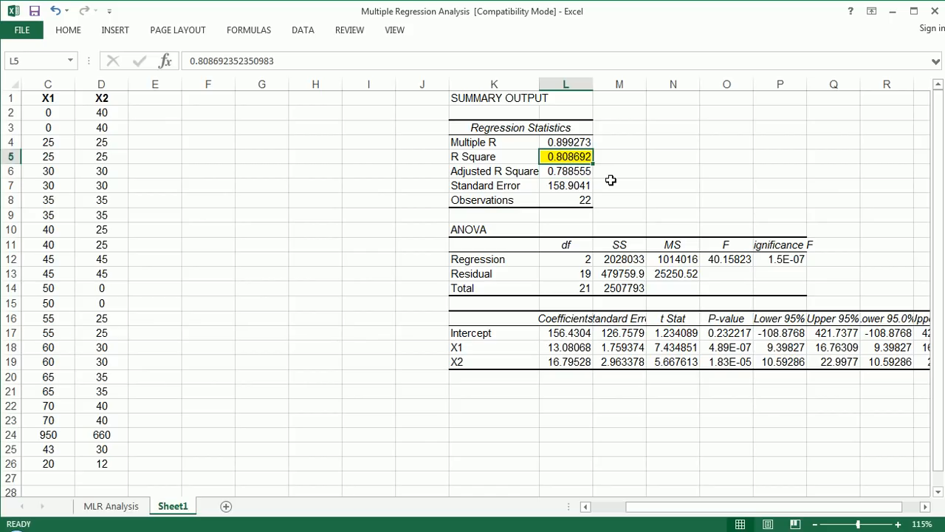
mouse_move(633, 507)
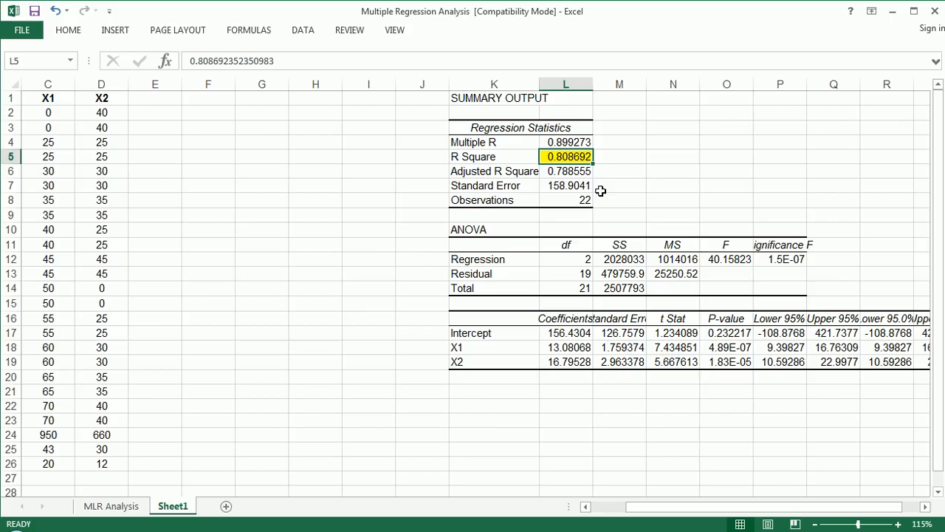
click(566, 185)
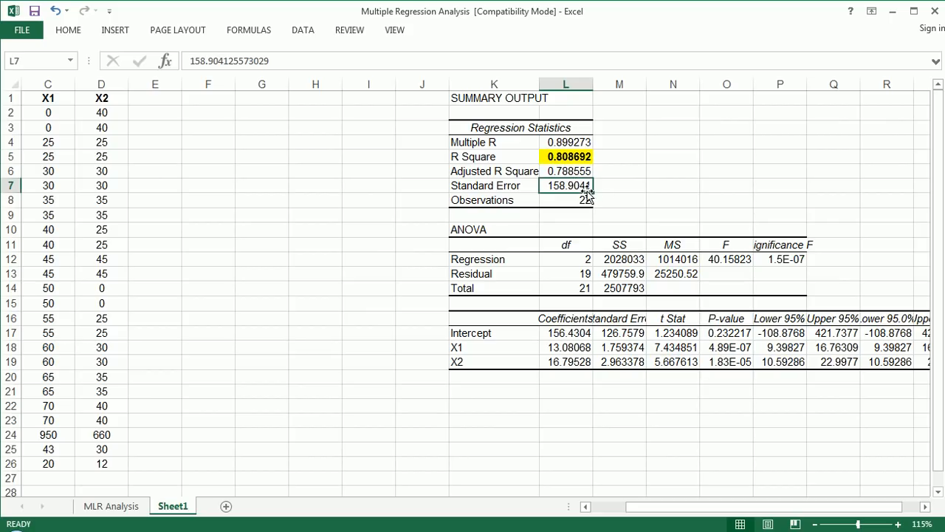
click(566, 156)
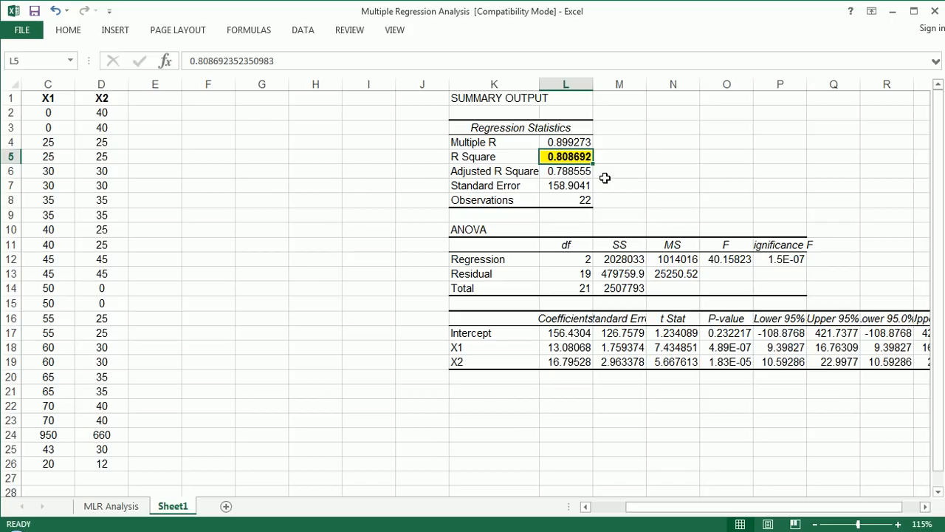
mouse_move(639, 493)
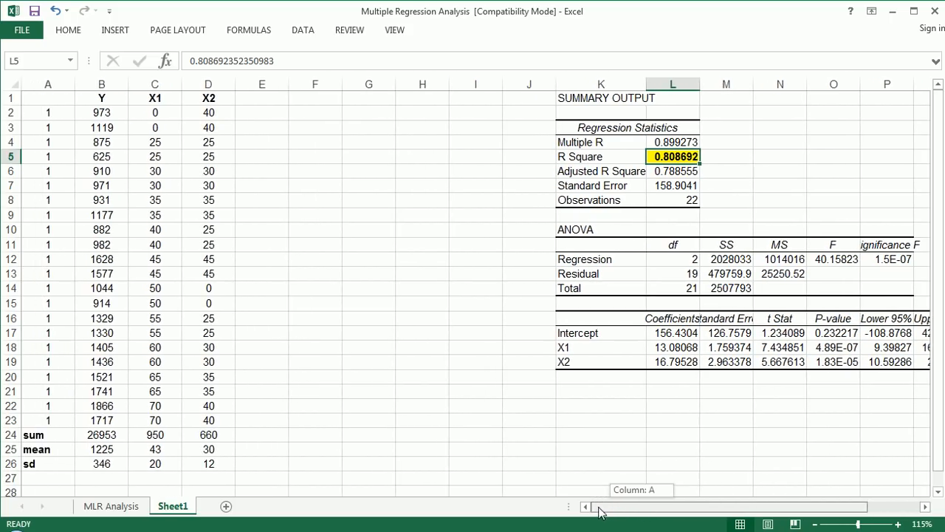
mouse_move(228, 253)
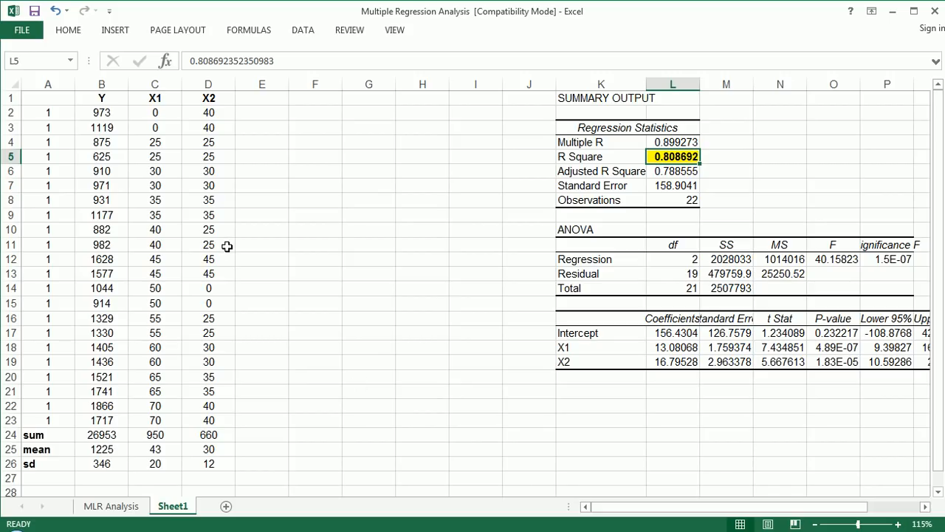
click(262, 97)
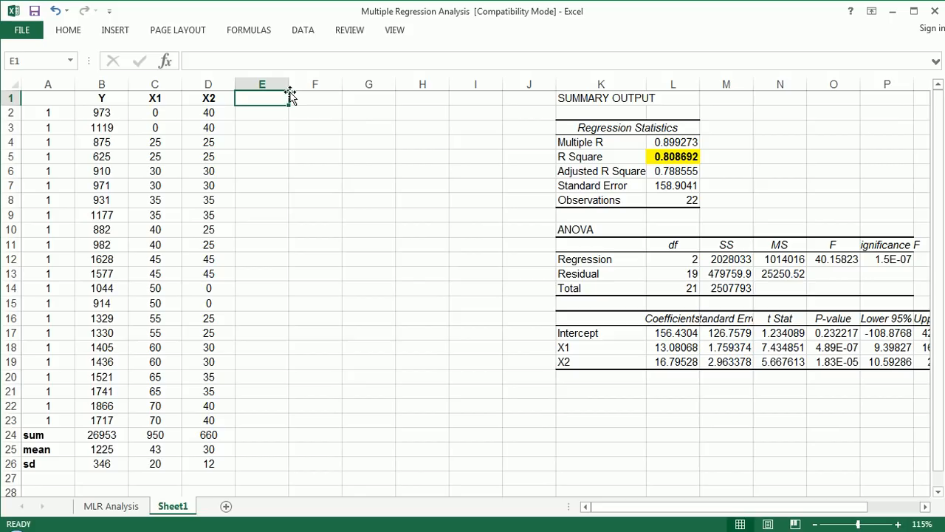
drag(262, 84, 421, 83)
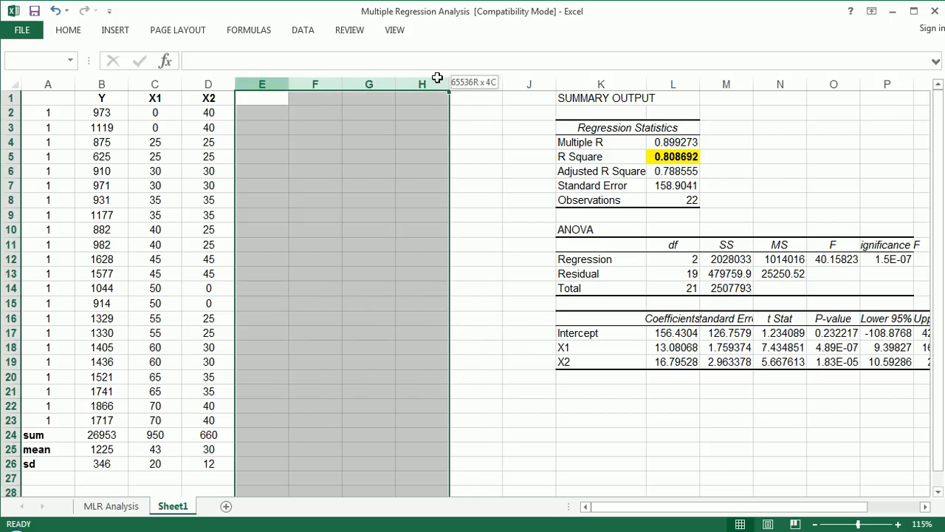
click(262, 97)
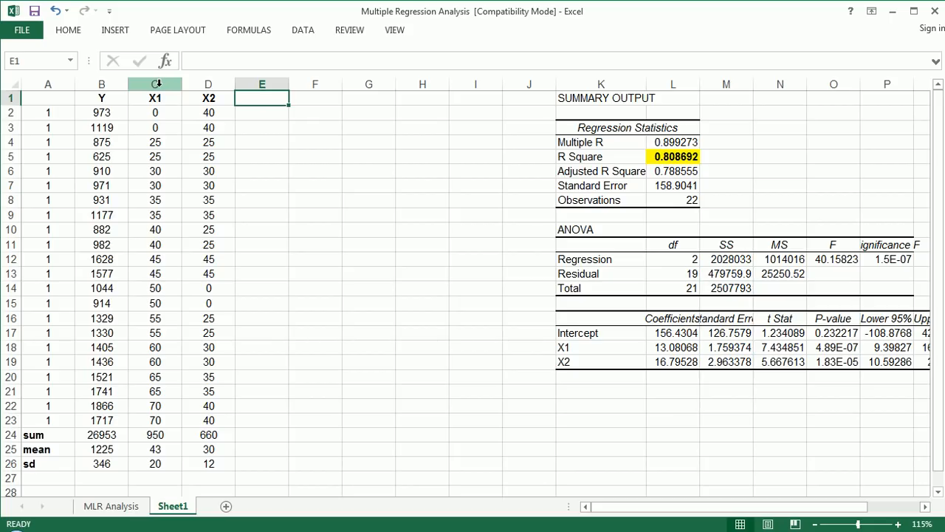
click(101, 98)
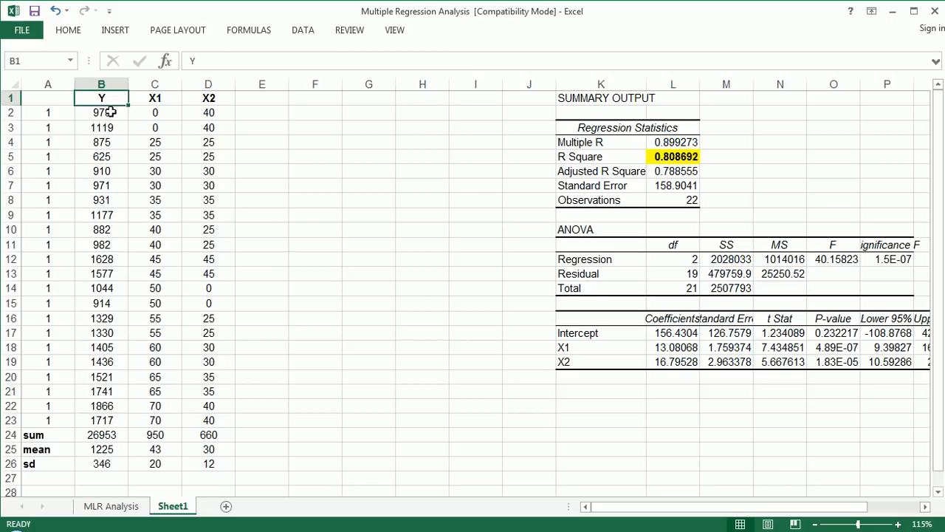
drag(101, 97, 101, 420)
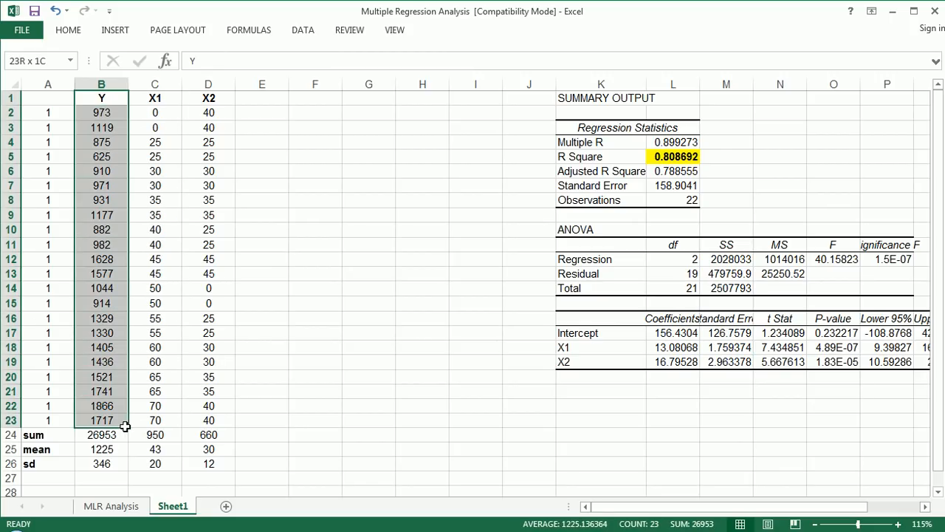
click(101, 97)
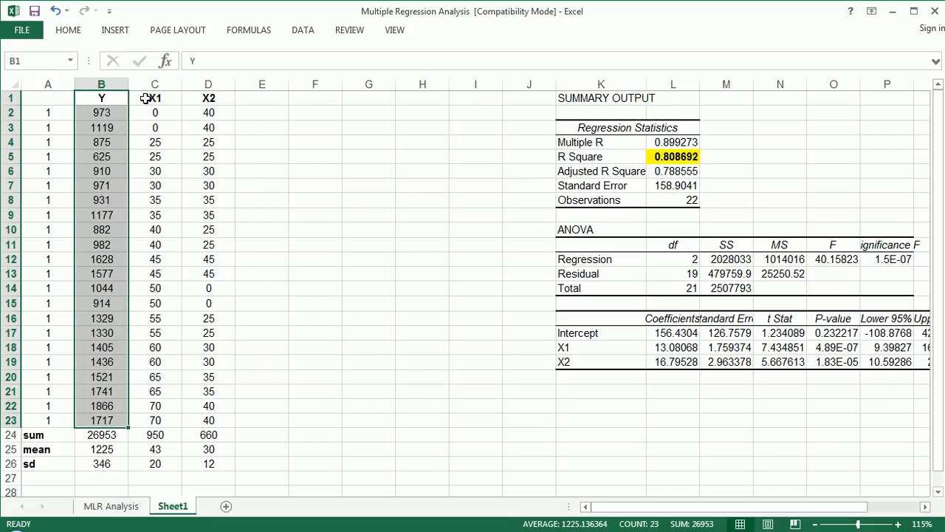
click(155, 97)
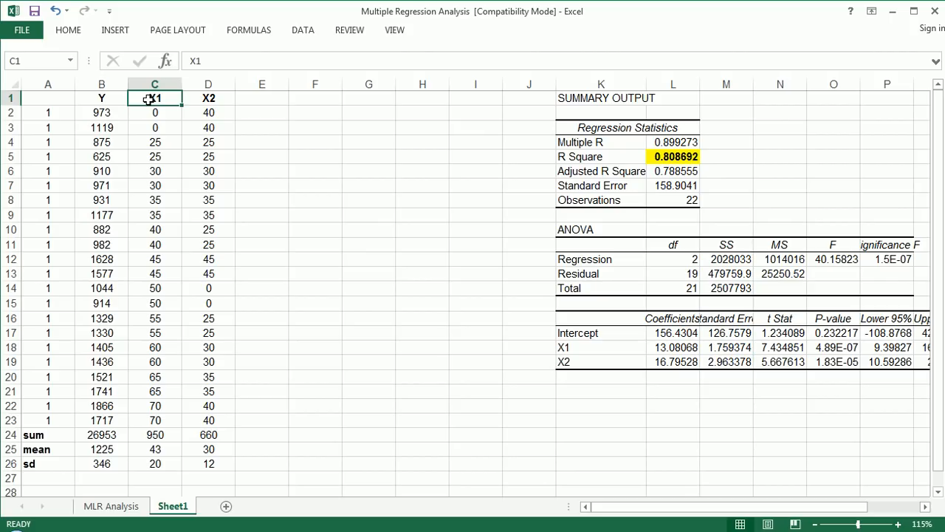
mouse_move(153, 48)
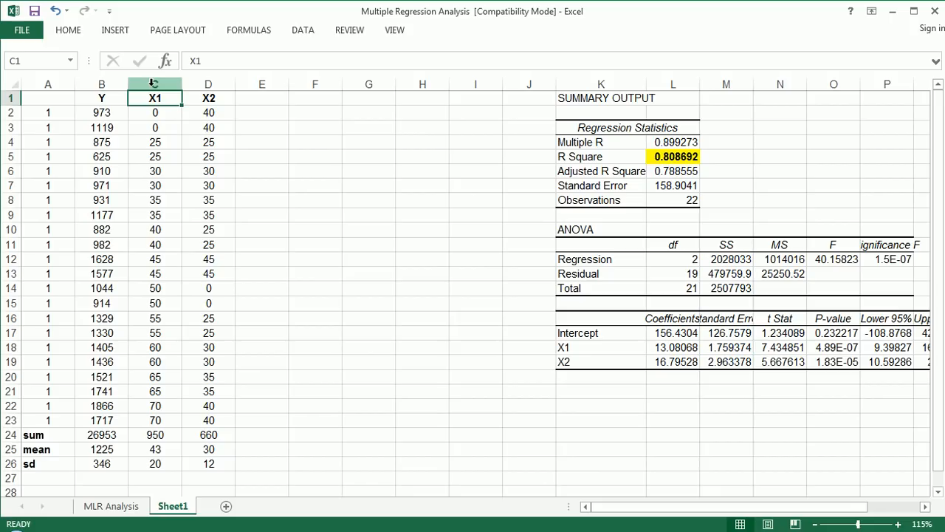
Delete the X1 and X2 columns C:D.
click(101, 84)
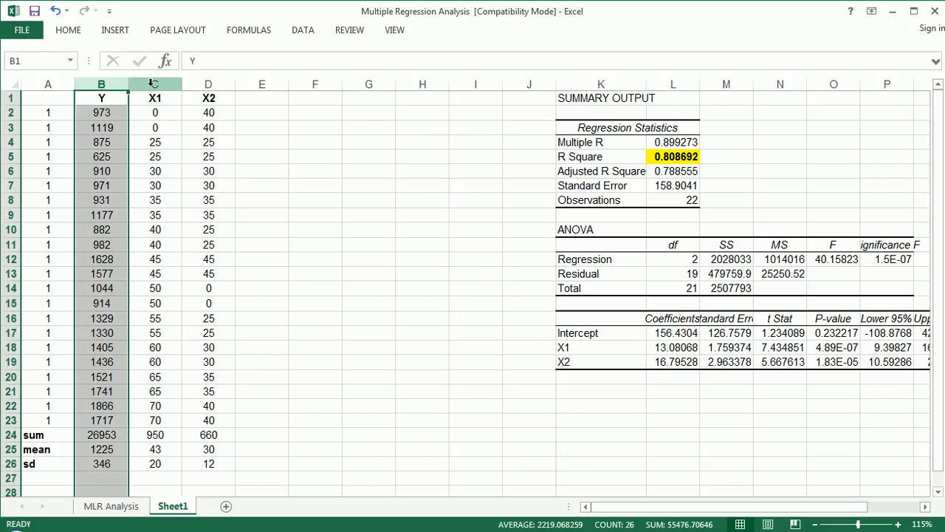
right_click(155, 84)
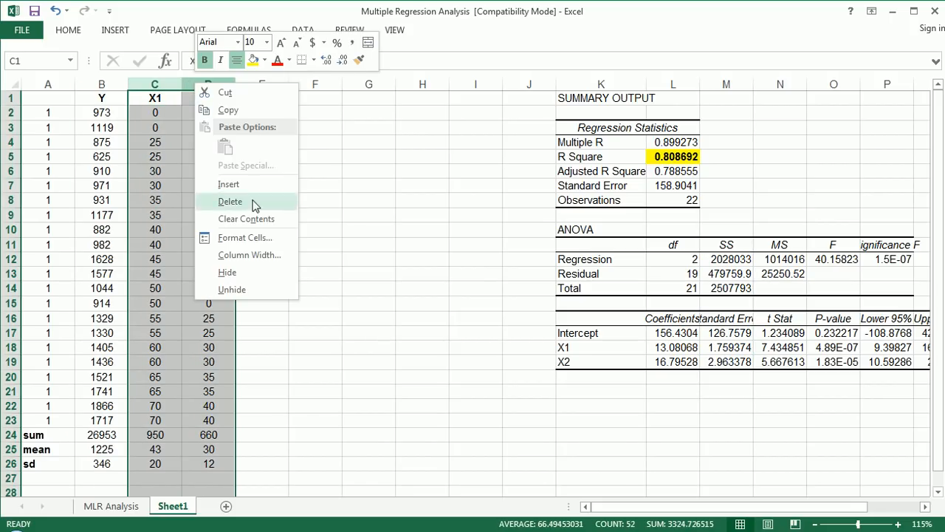
click(230, 201)
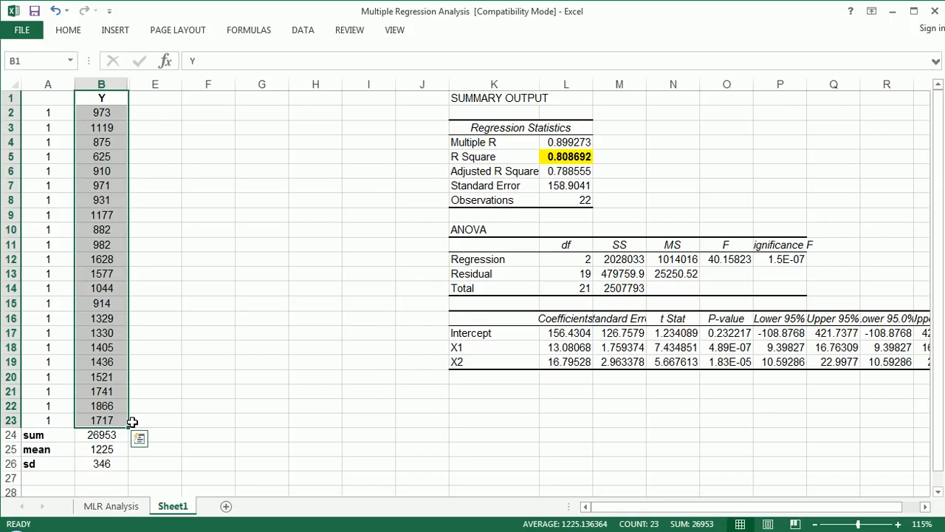
Select the 22 Y values in B2:B23 for charting.
click(101, 112)
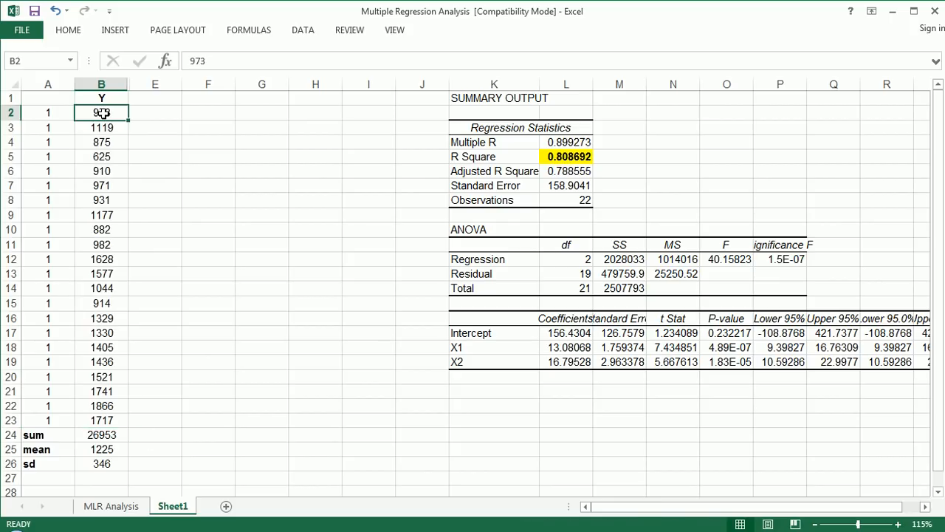
drag(101, 112, 102, 420)
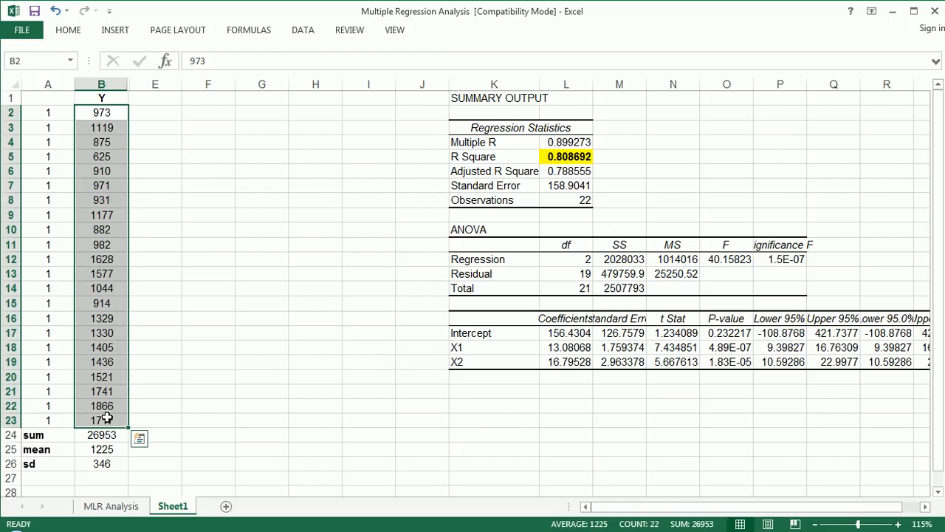
click(154, 274)
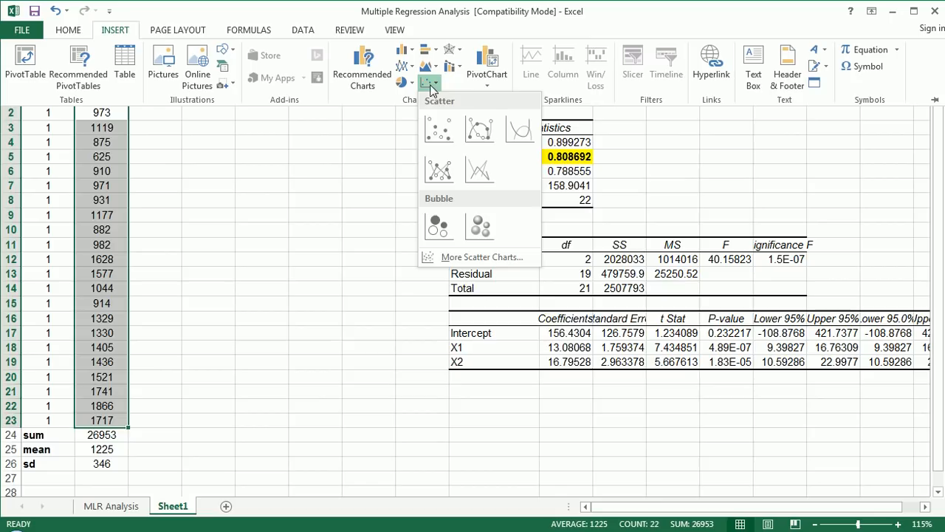
Replace Series1 with a scatter series plotting B2:B23 against A2:A23, then format the horizontal axis.
click(438, 128)
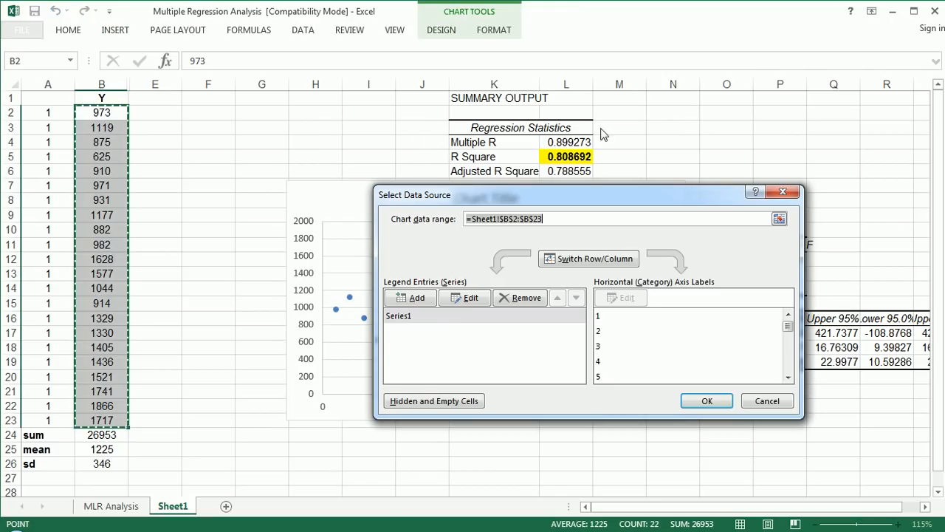
click(519, 297)
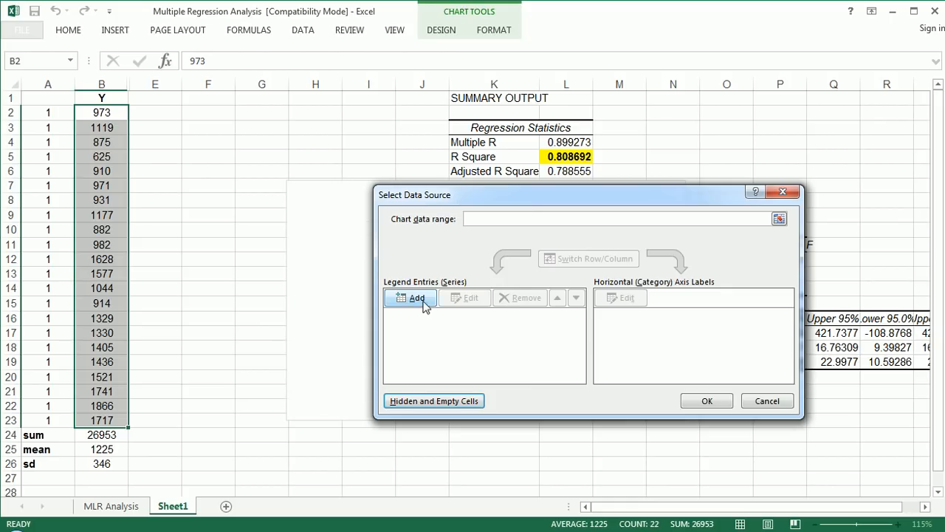
click(416, 297)
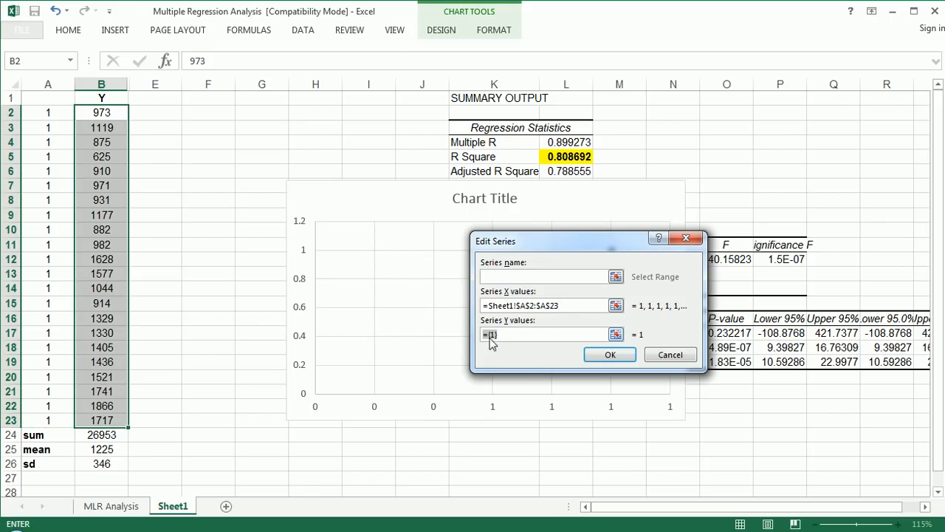
click(546, 333)
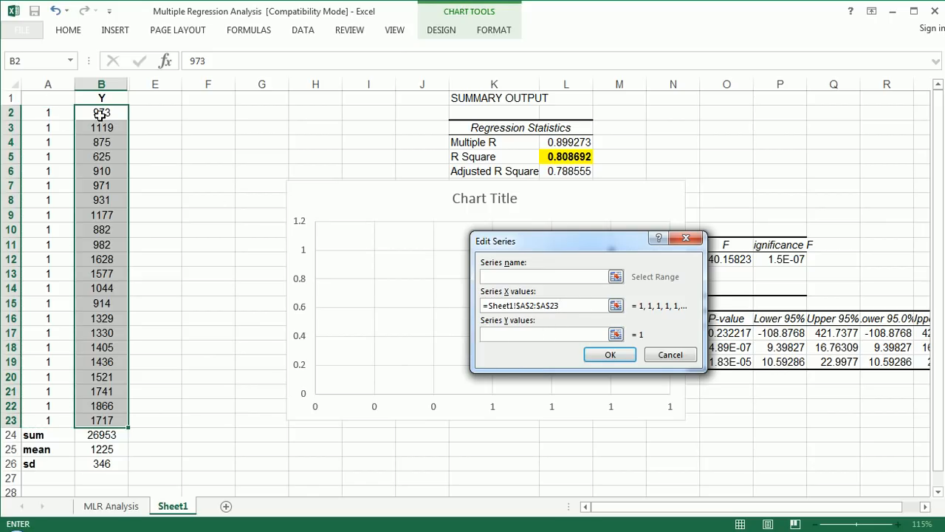
drag(102, 112, 101, 420)
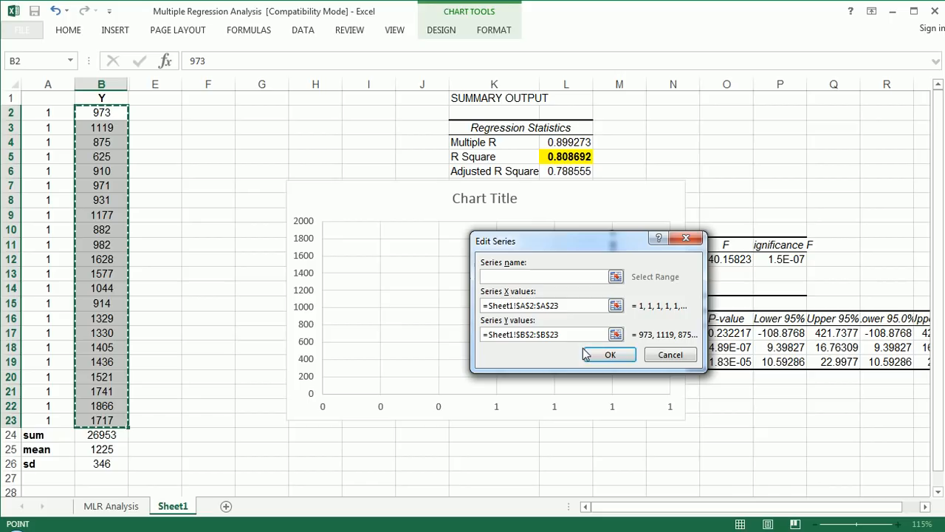
click(609, 355)
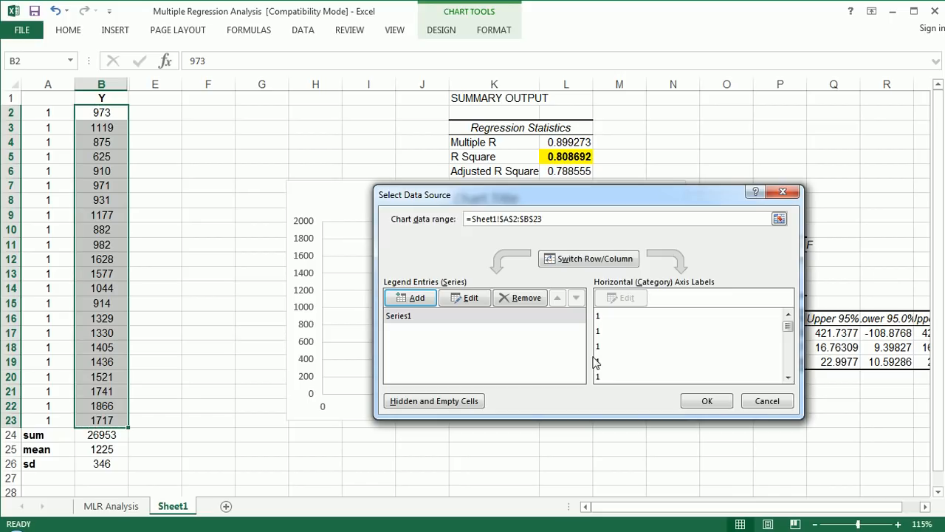
click(705, 400)
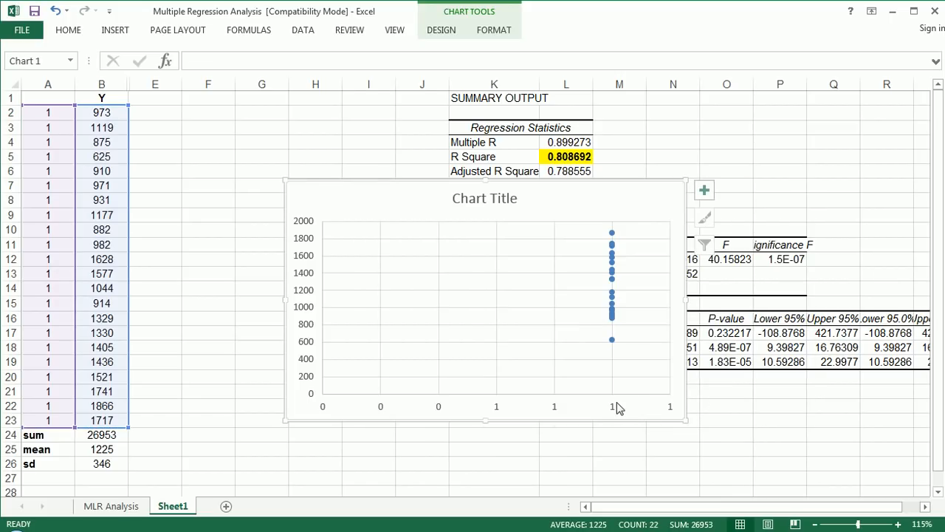
double_click(484, 406)
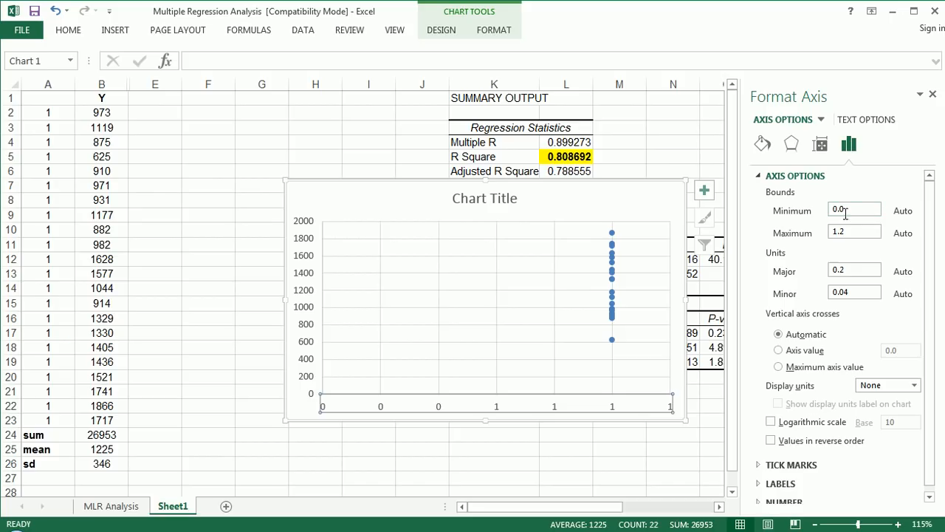
Close the axis pane and shrink the chart into a narrow, tall strip.
click(933, 94)
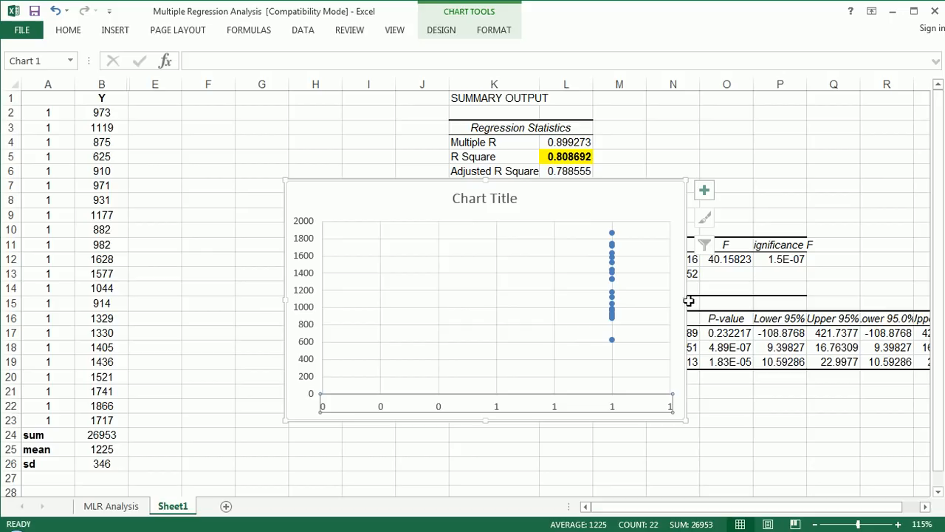
click(485, 198)
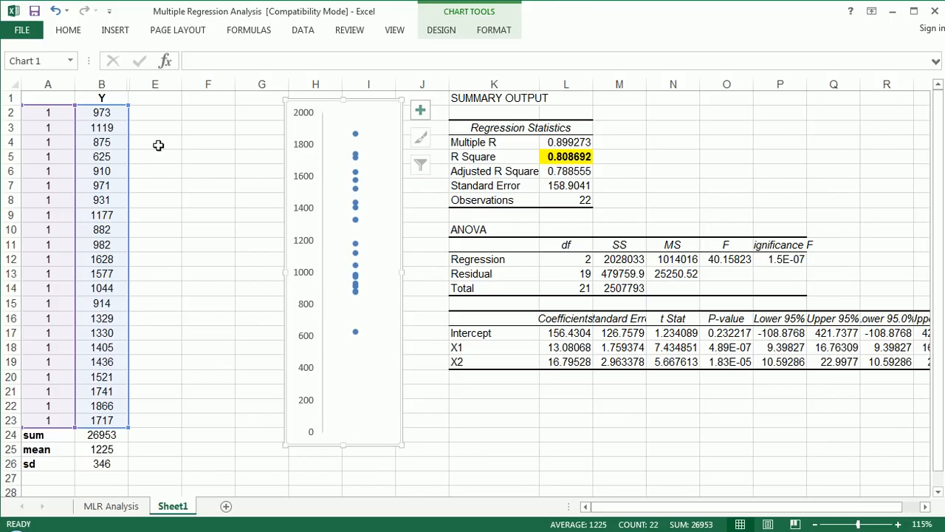
click(101, 111)
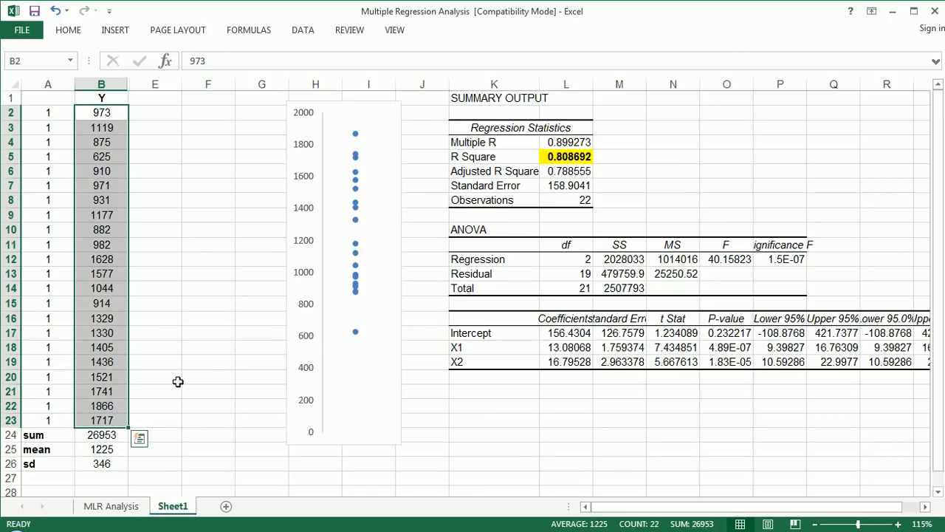
mouse_move(381, 266)
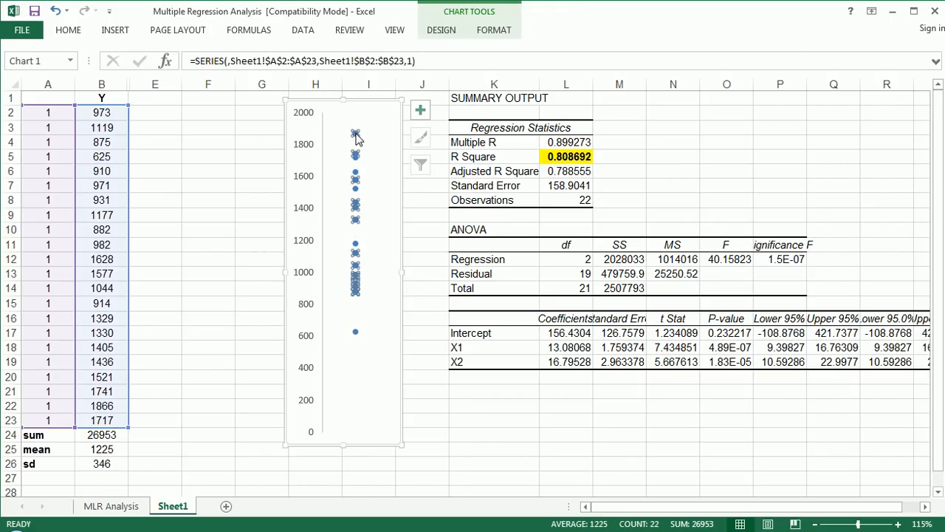
click(101, 199)
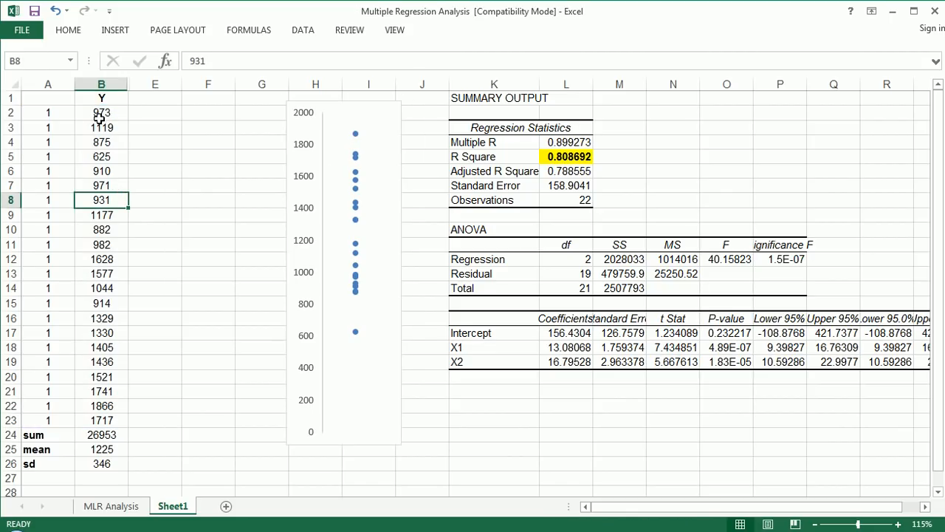
drag(101, 112, 102, 405)
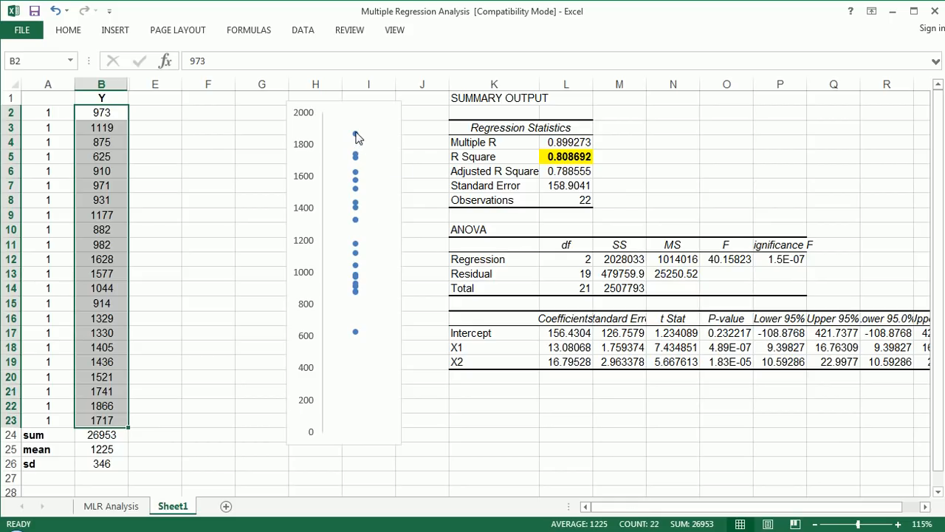
mouse_move(355, 133)
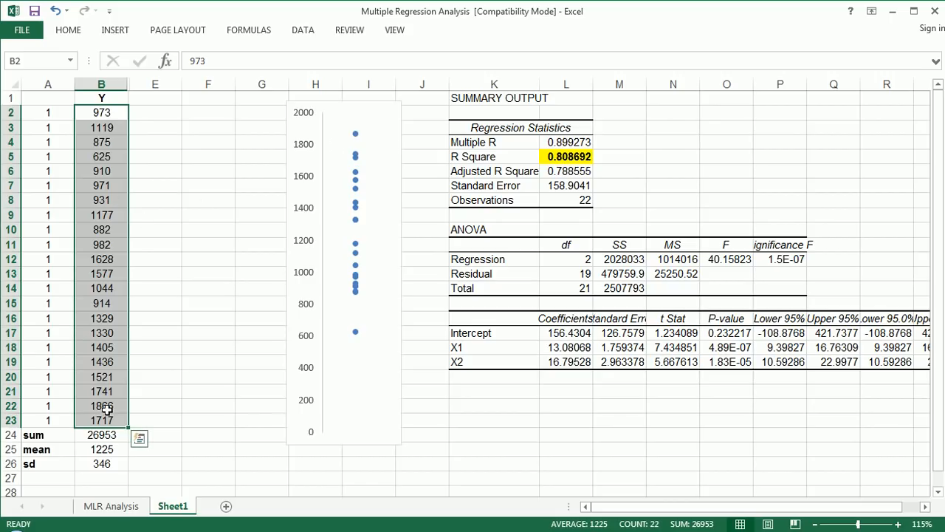
click(101, 405)
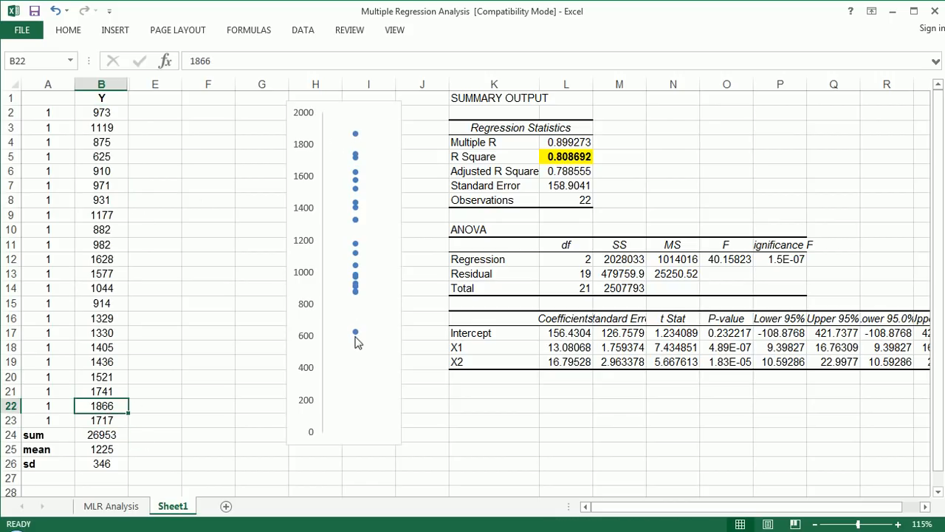
mouse_move(376, 201)
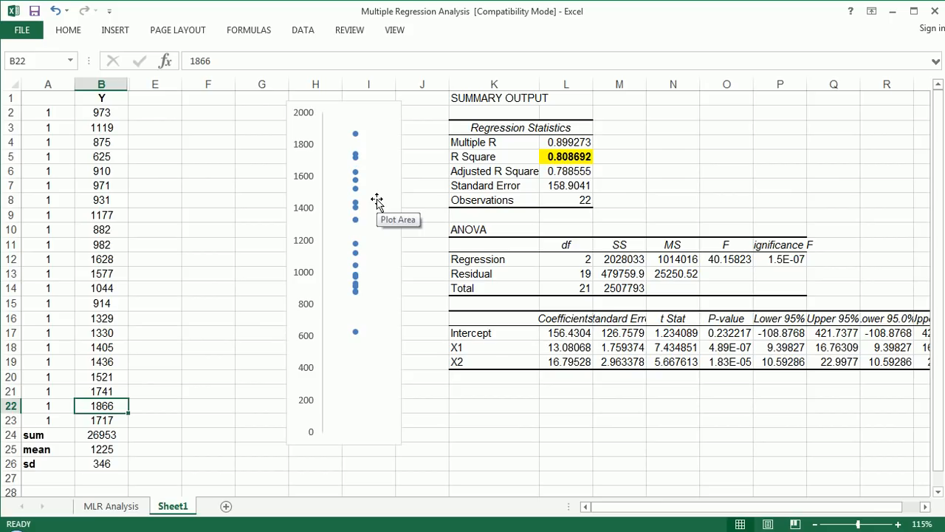
mouse_move(357, 138)
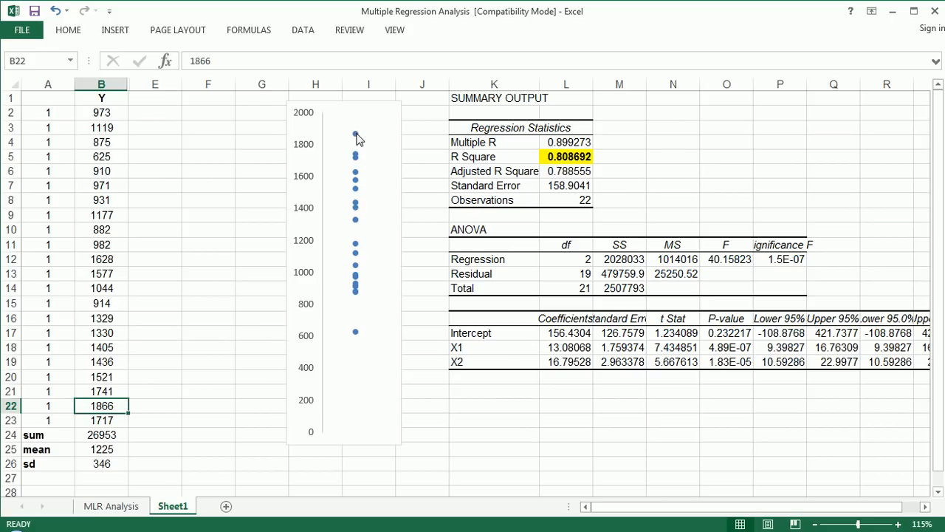
drag(347, 117, 406, 273)
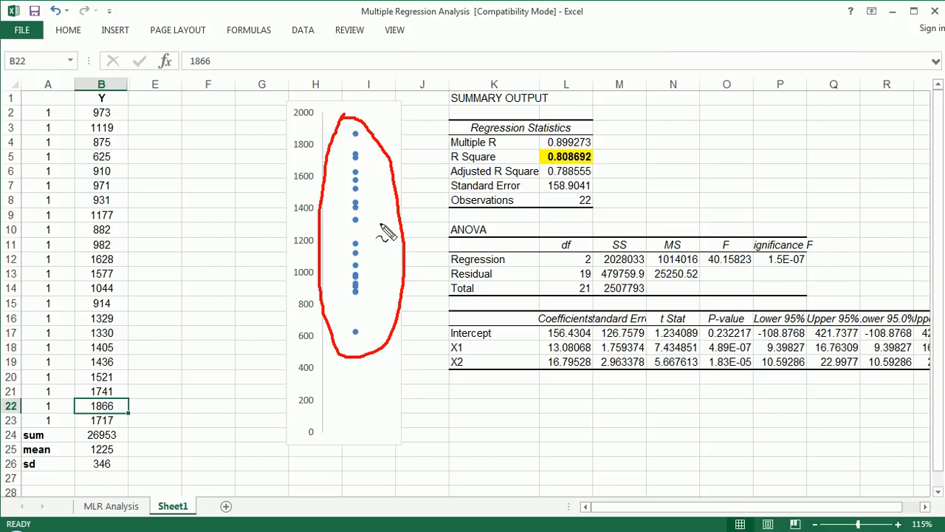
mouse_move(375, 240)
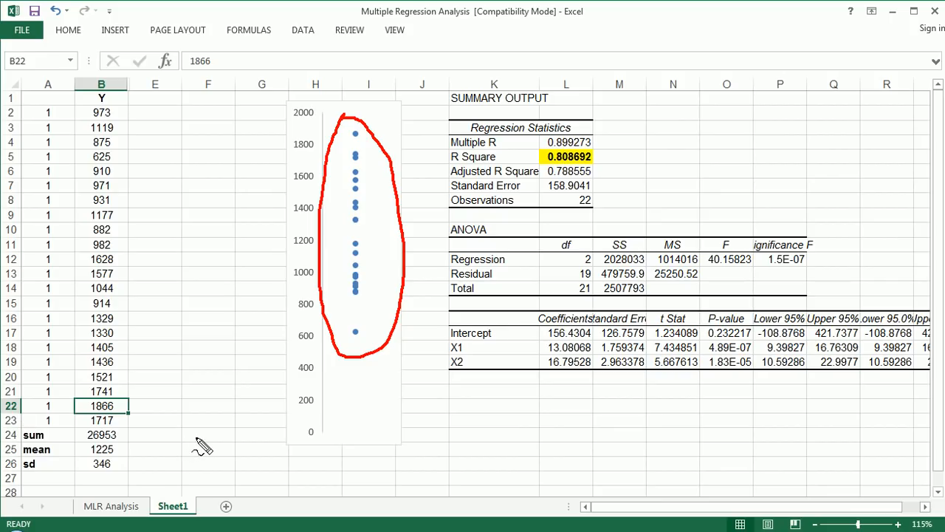
mouse_move(201, 450)
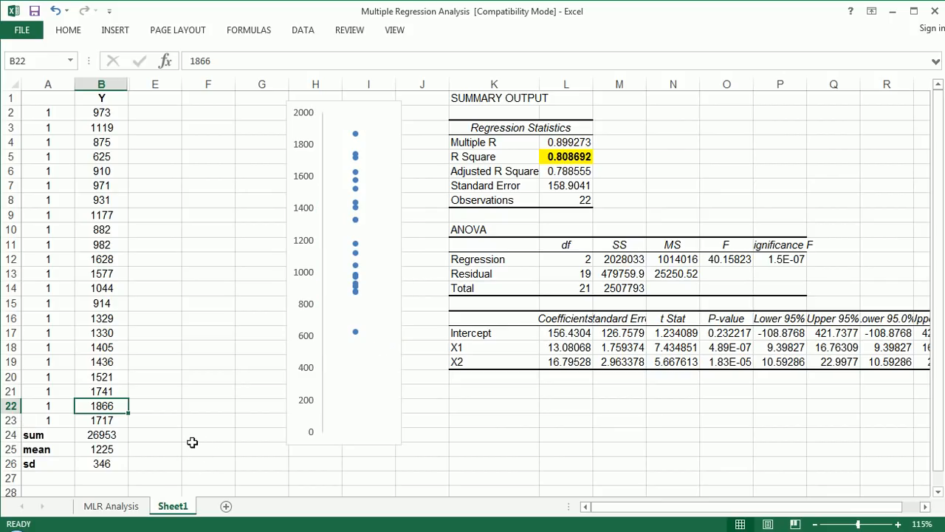
mouse_move(350, 135)
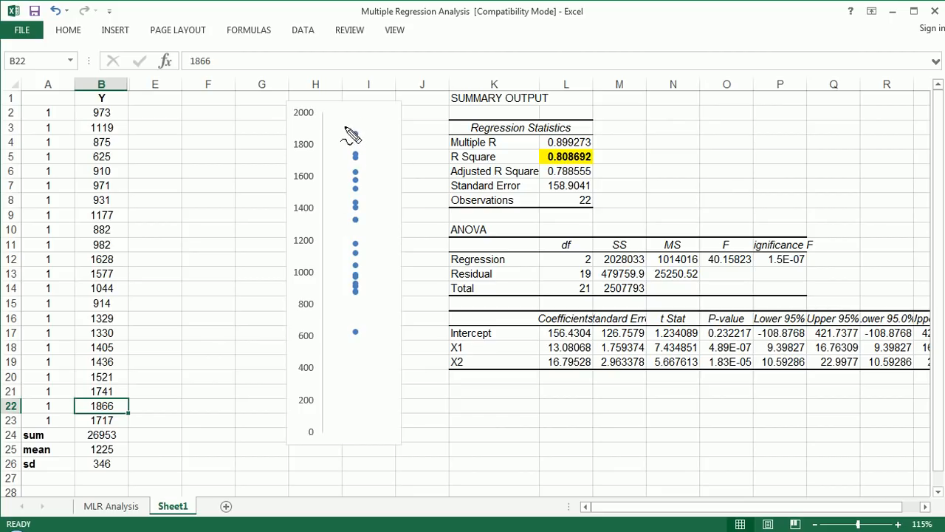
drag(354, 133, 354, 347)
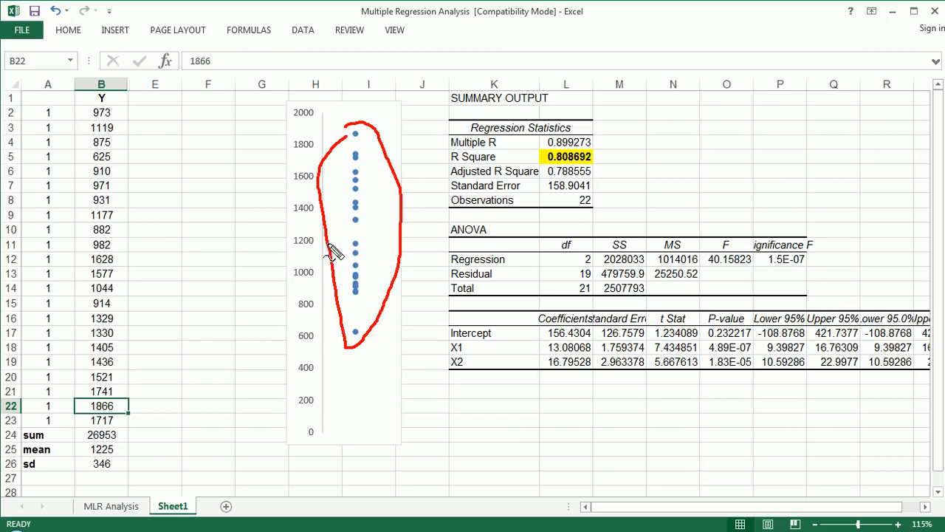
mouse_move(358, 189)
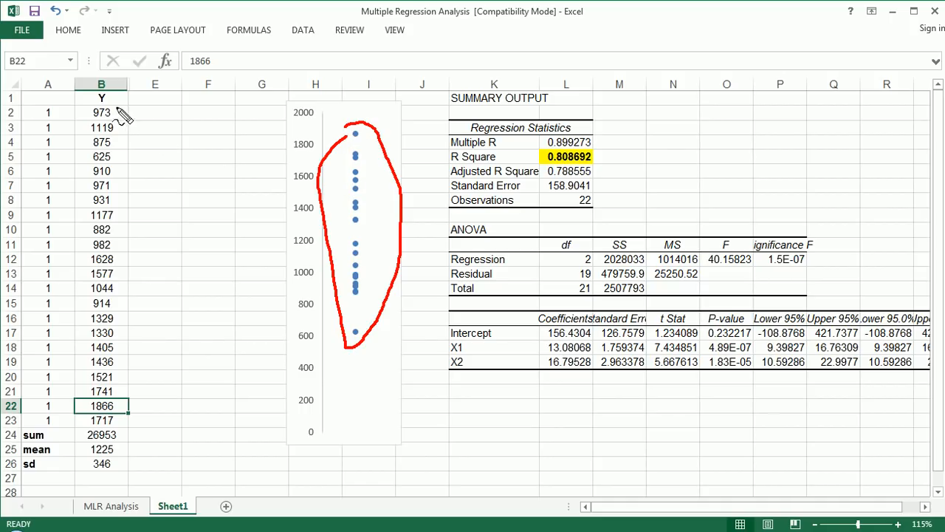
drag(111, 118, 96, 425)
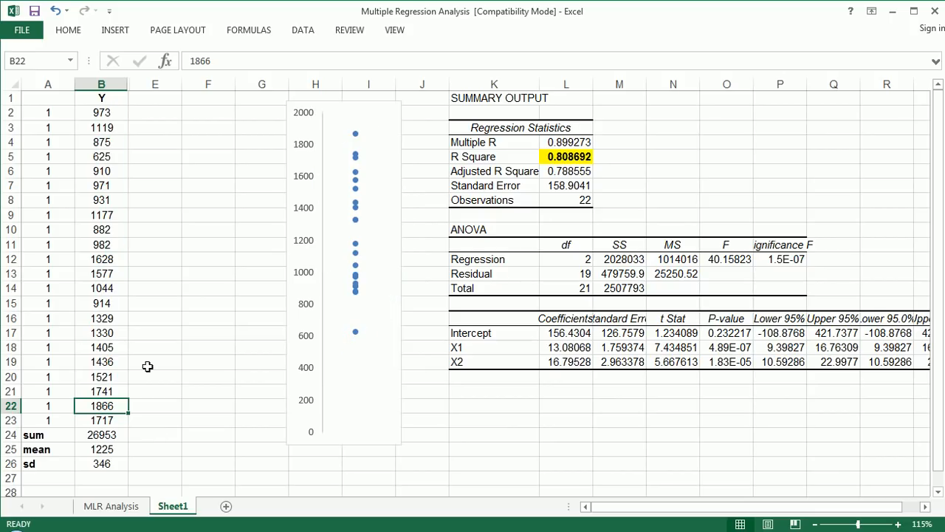
drag(101, 98, 101, 421)
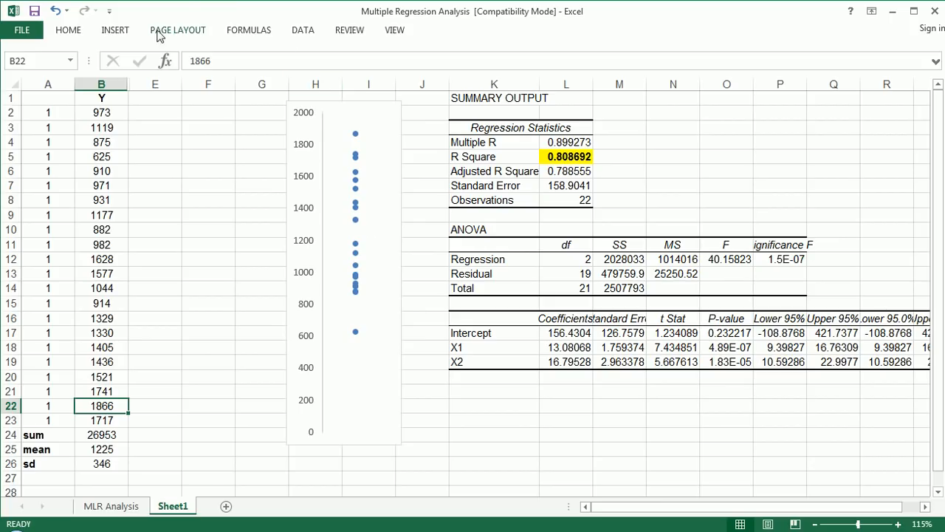
Add Series2 (A23, B25) so the mean 1225 plots as its own point.
click(343, 269)
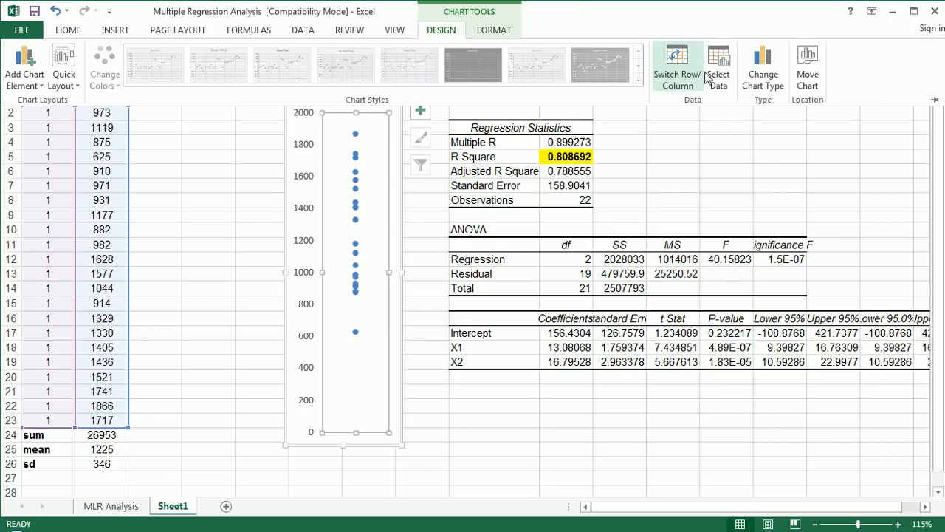
click(719, 67)
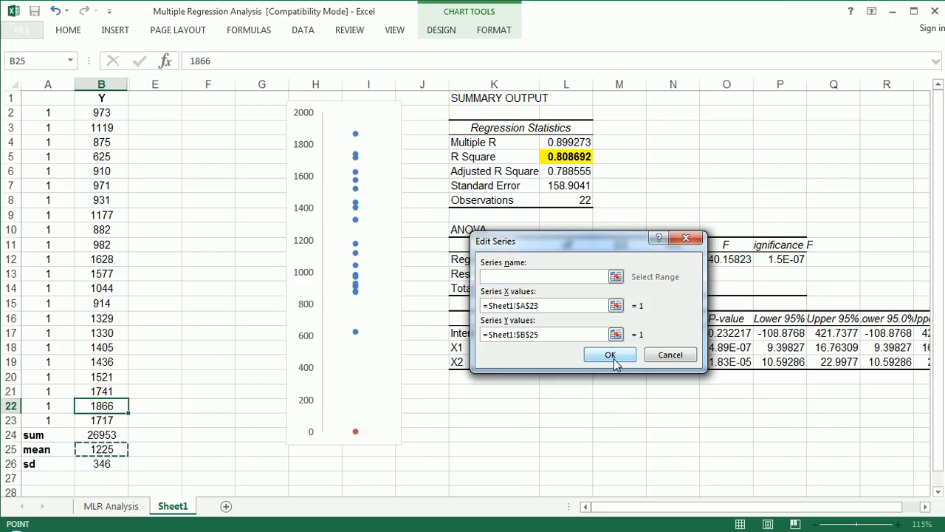
click(609, 355)
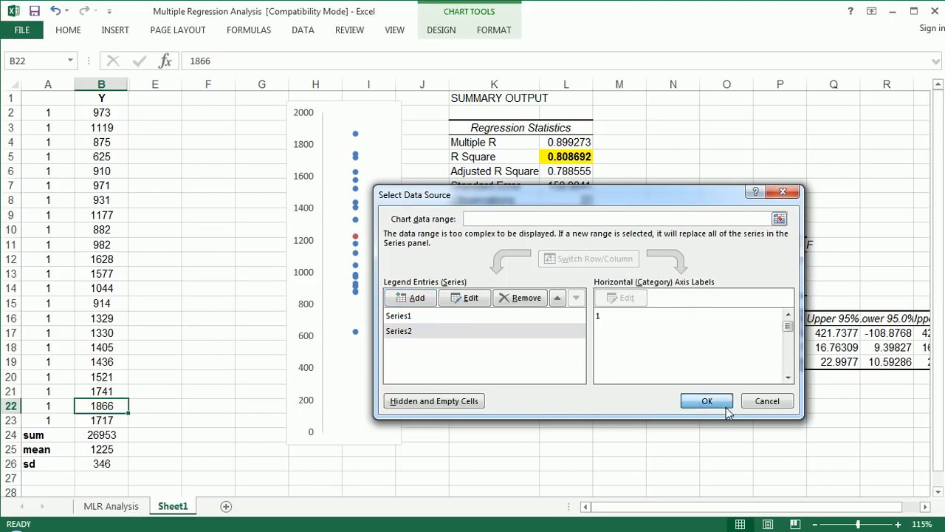
click(706, 401)
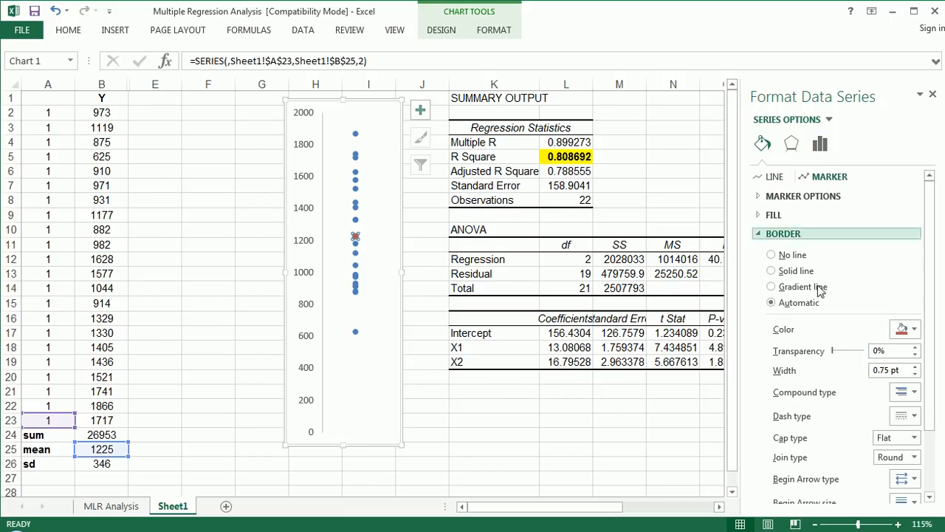
Give the mean marker a 3 pt solid border and close the formatting pane.
click(916, 366)
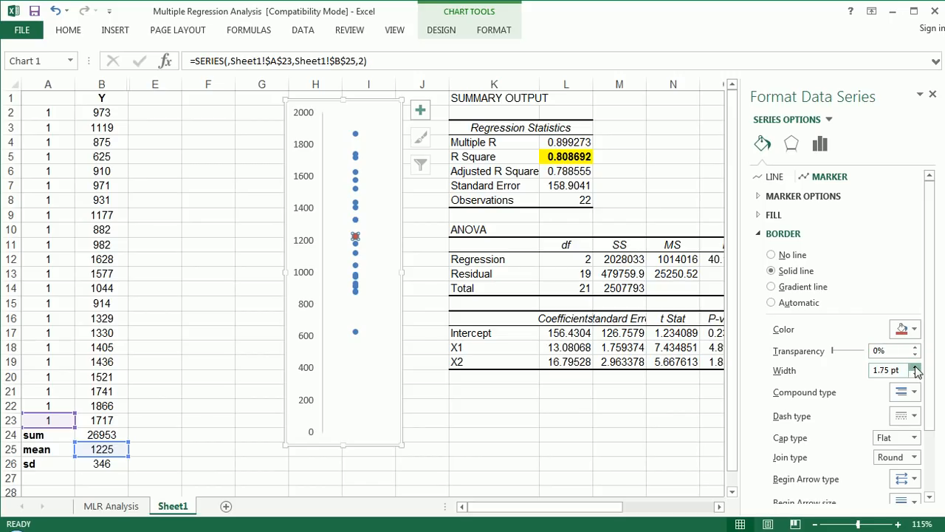
click(915, 366)
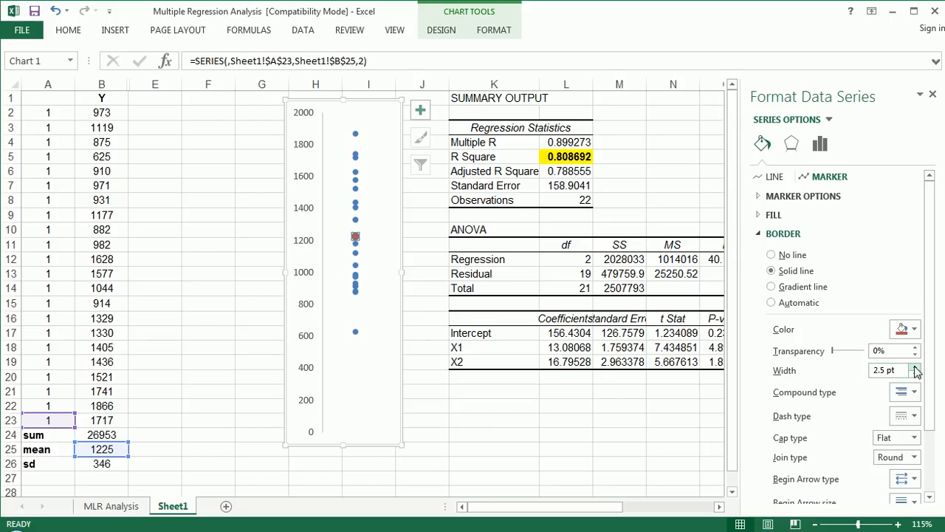
click(915, 367)
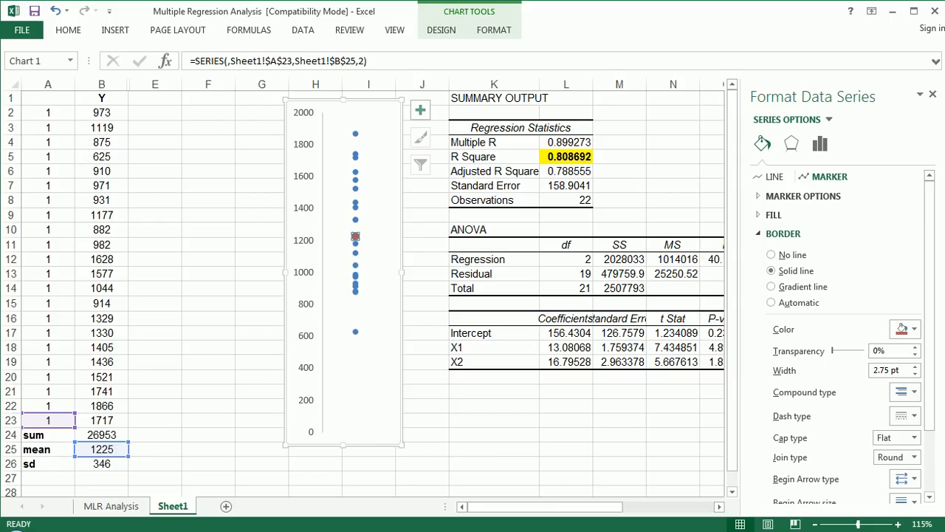
click(917, 366)
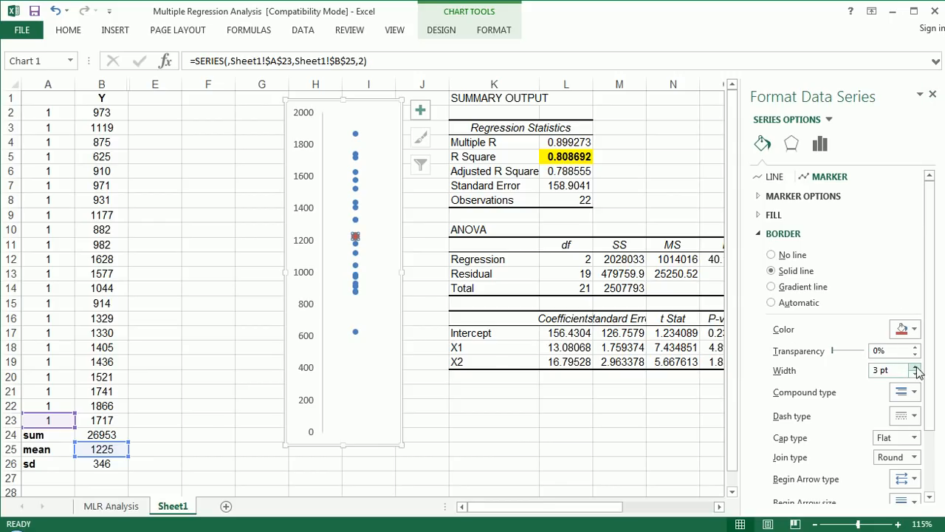
click(932, 94)
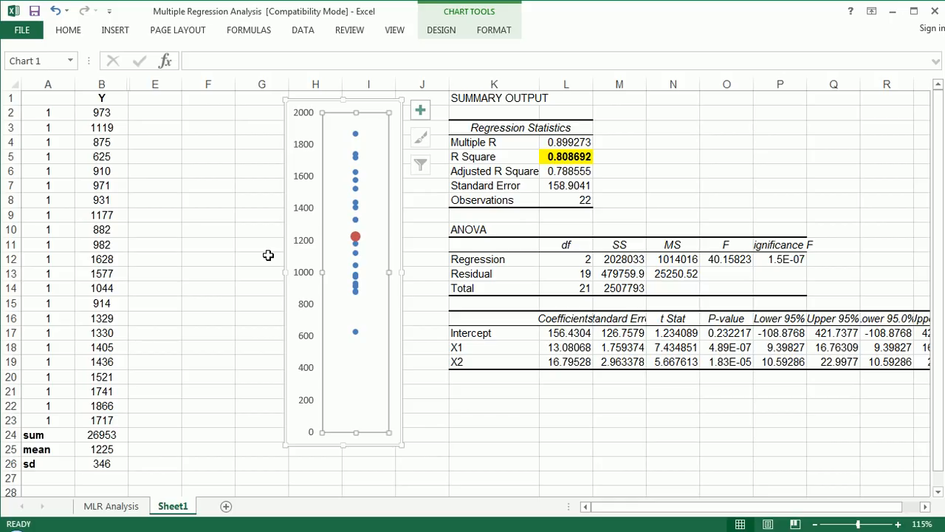
mouse_move(355, 238)
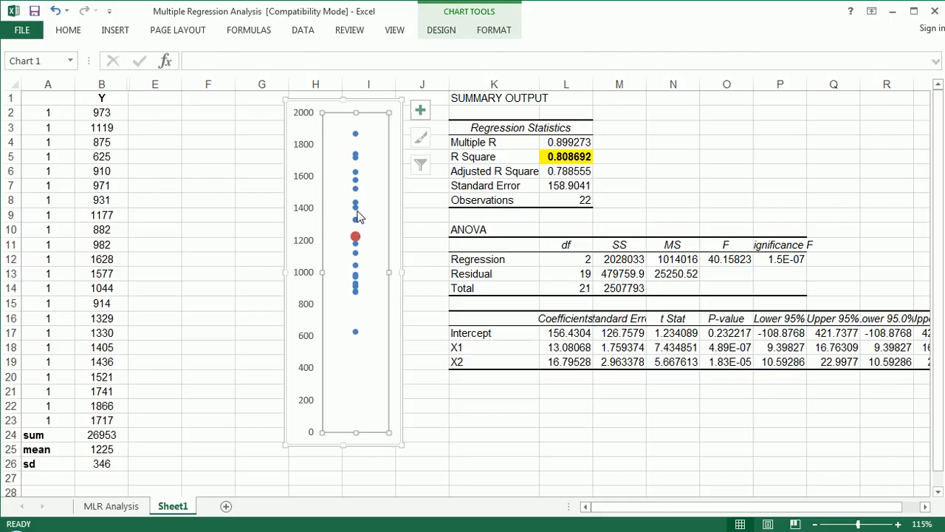
click(154, 97)
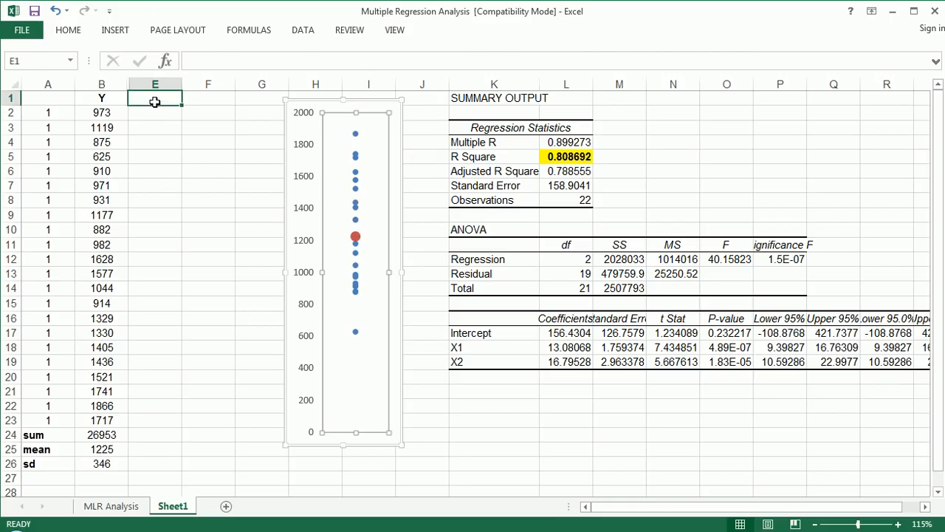
Enter the header 'Y-Ybar' in cell E1.
text(Y)
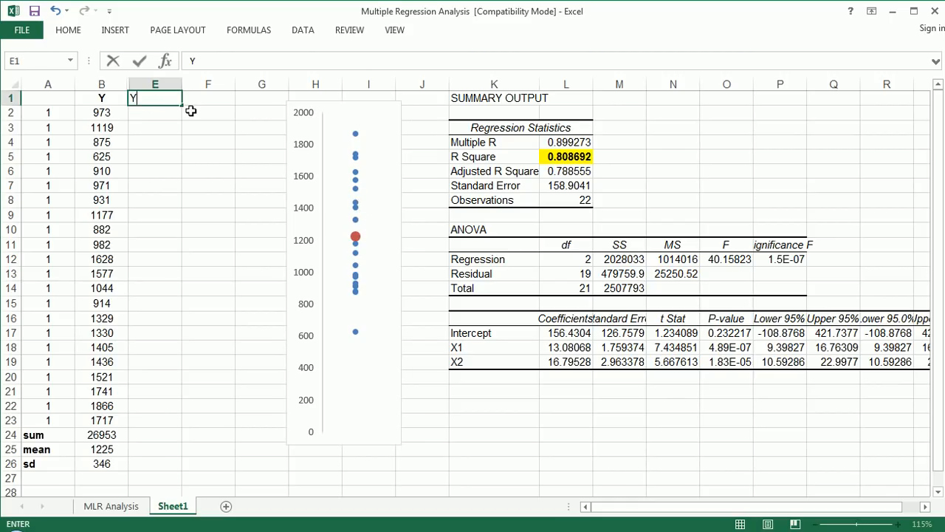
text(-Y)
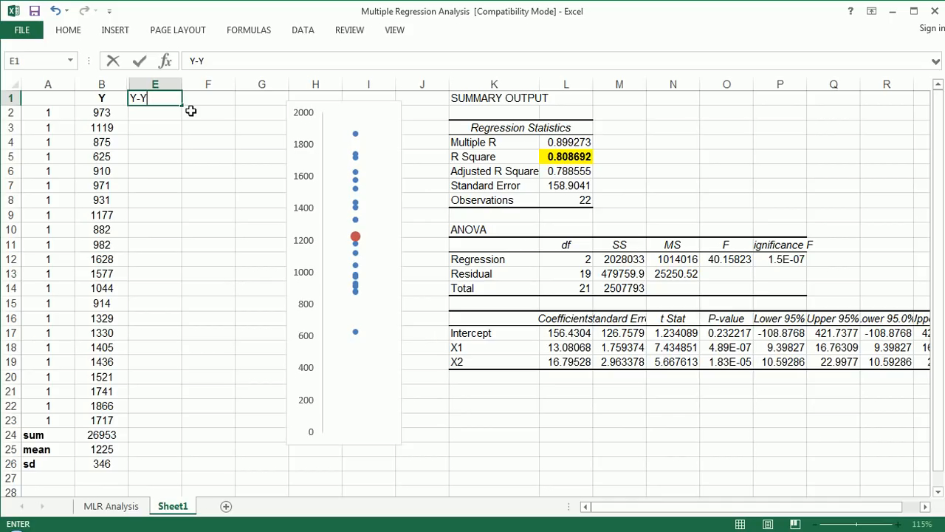
text(bar)
click(155, 112)
text(=)
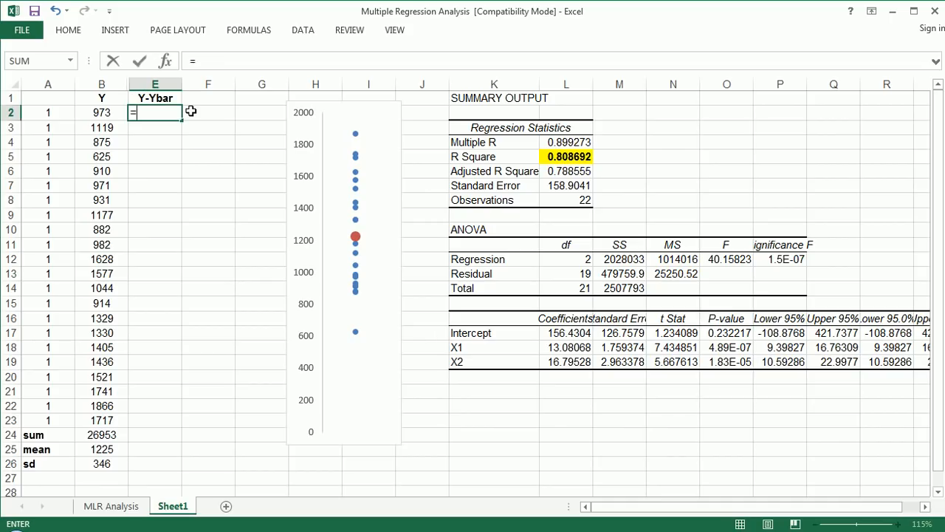
Enter =B2-$B$25 in E2 and fill it down to E23.
click(101, 112)
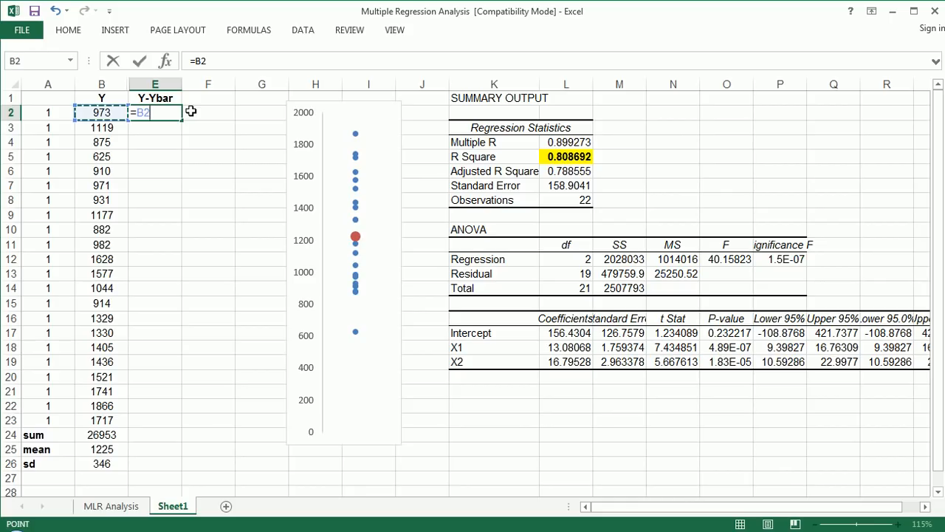
click(101, 449)
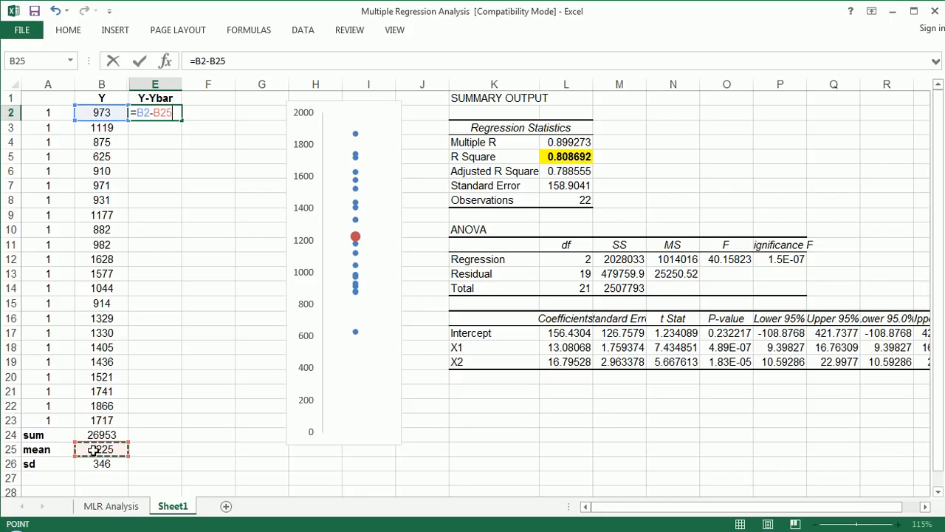
key(f4)
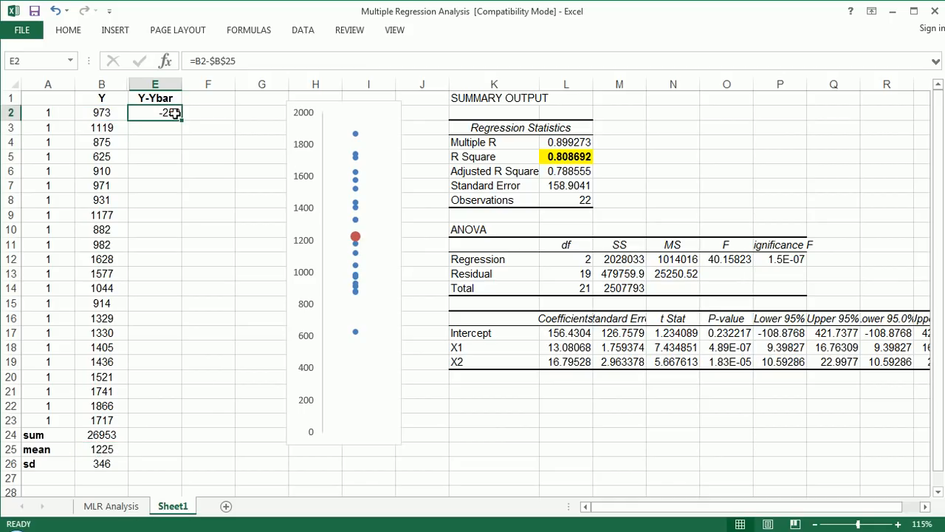
mouse_move(316, 142)
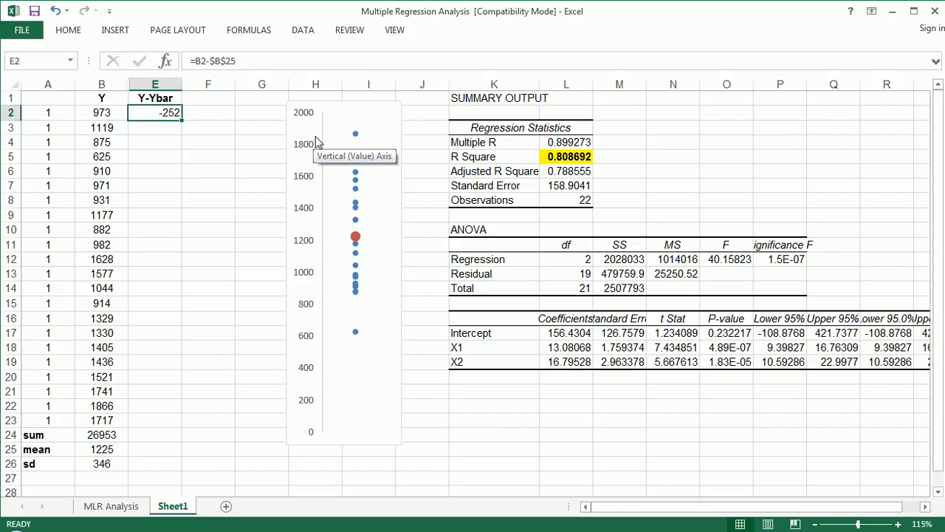
mouse_move(103, 111)
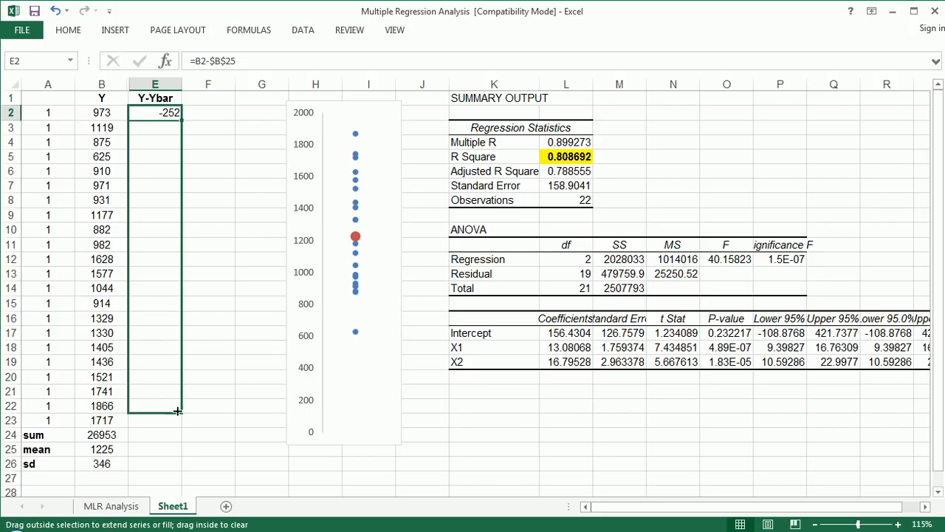
drag(154, 112, 155, 420)
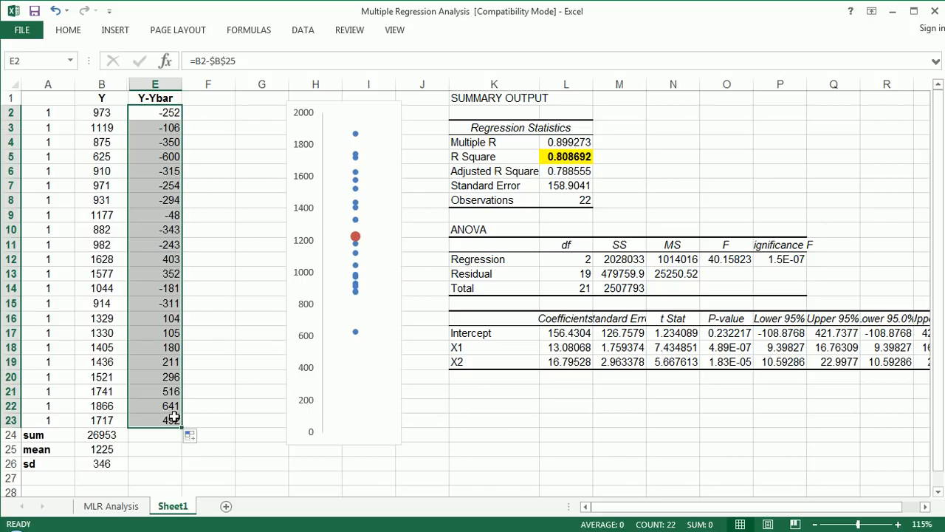
click(208, 215)
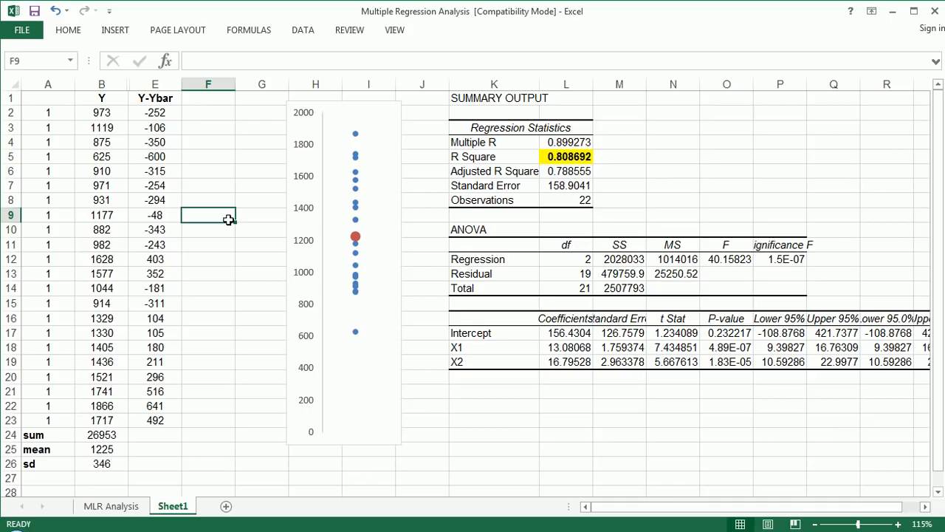
Select the column E deviation values and inspect the sum formula in B24.
click(155, 113)
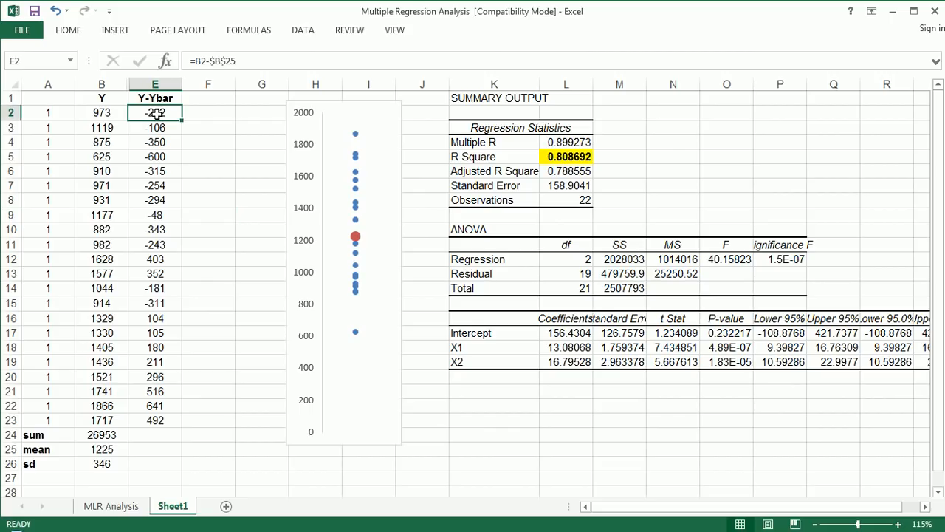
drag(154, 112, 154, 392)
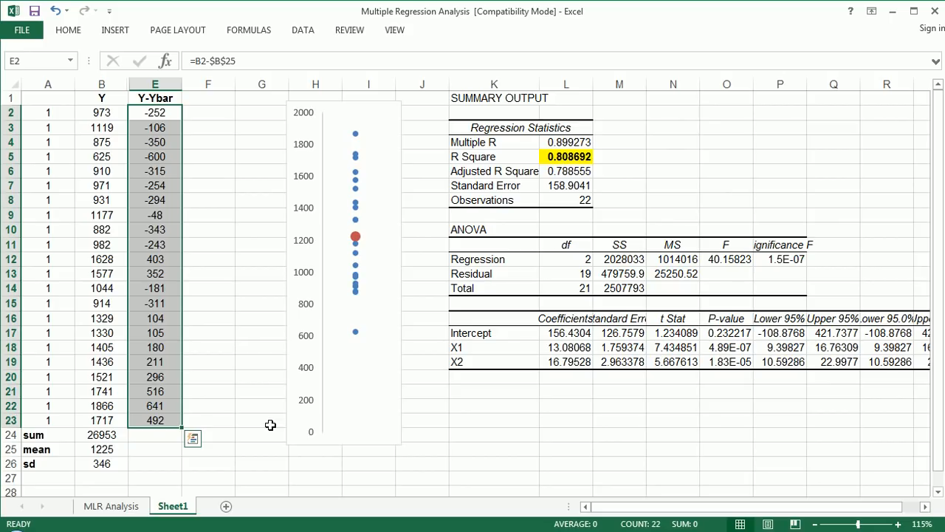
mouse_move(154, 446)
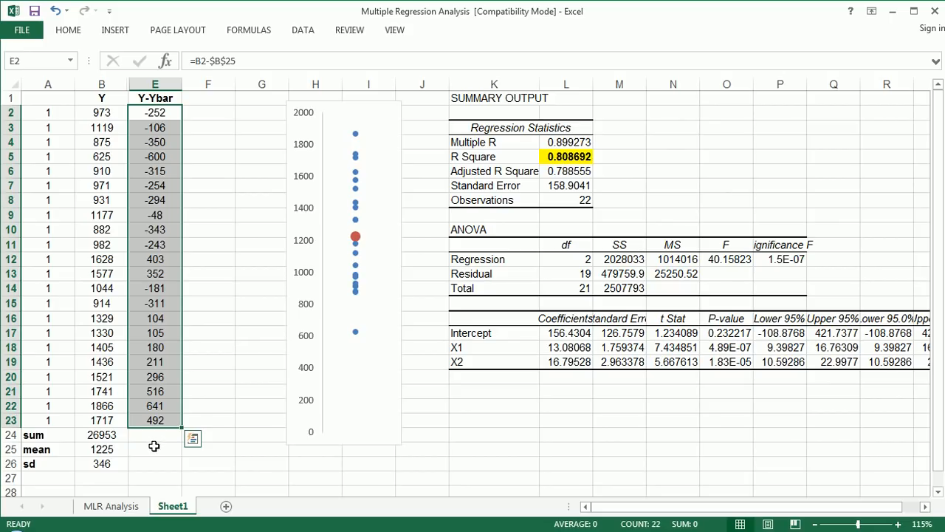
click(101, 435)
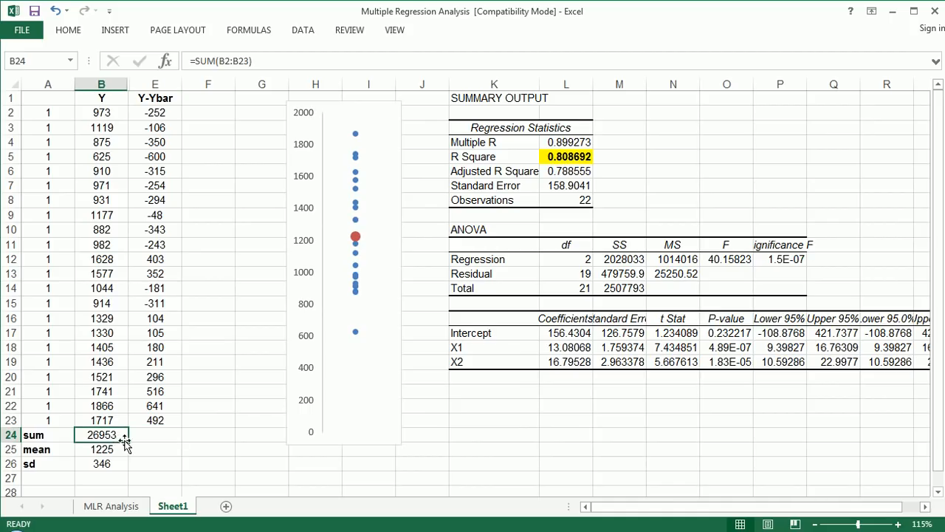
Enter =SUM(E2:E23) in E24, confirming the deviations total 0.
text(=cu)
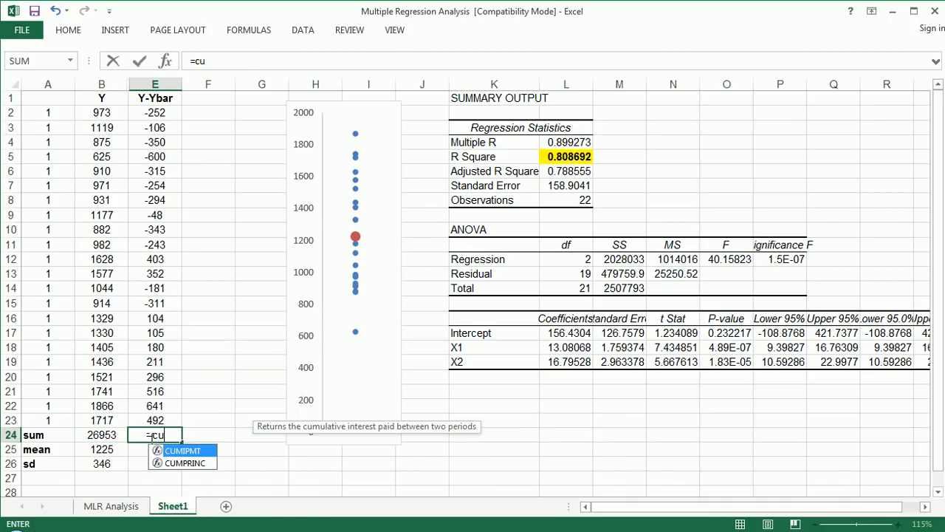
text(sum)
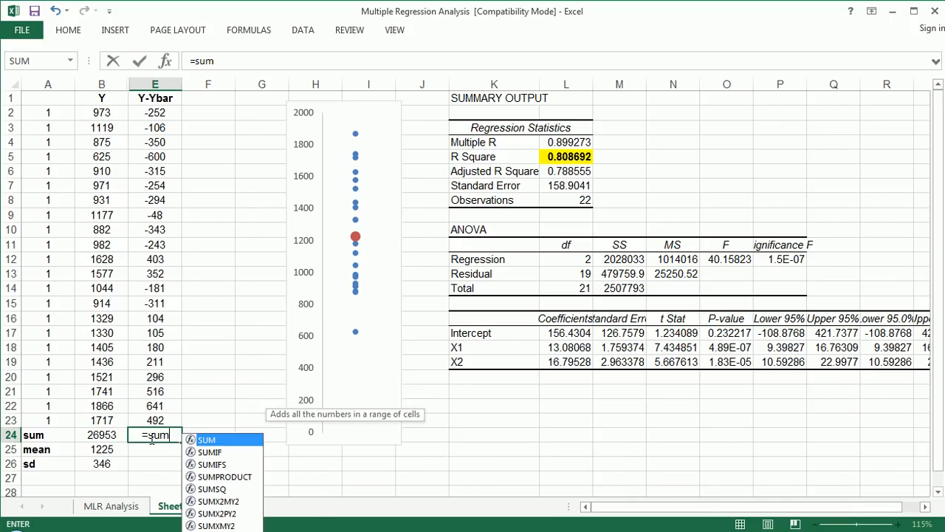
drag(154, 112, 155, 392)
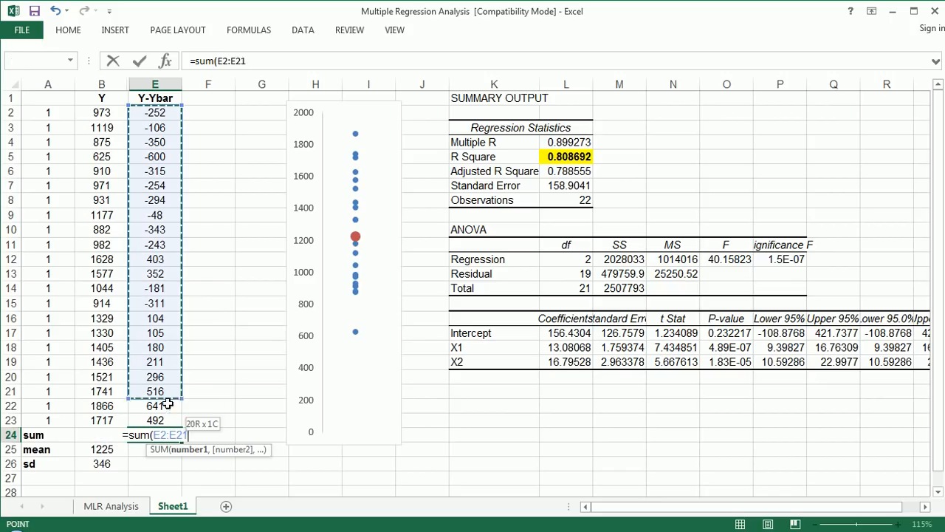
key(enter)
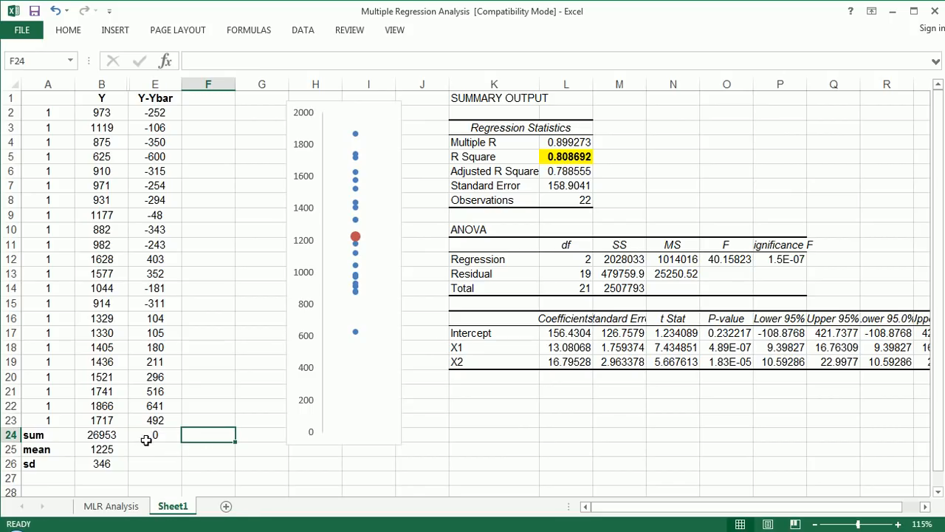
click(155, 434)
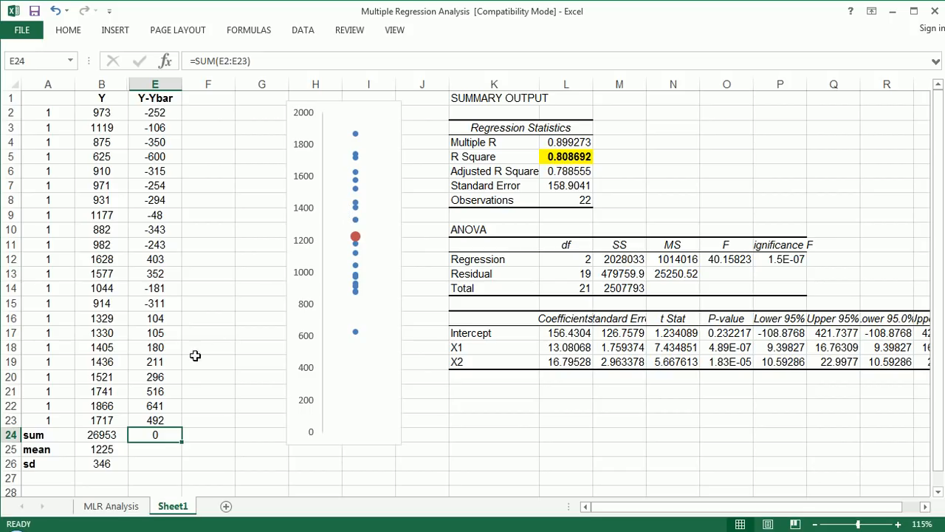
mouse_move(178, 358)
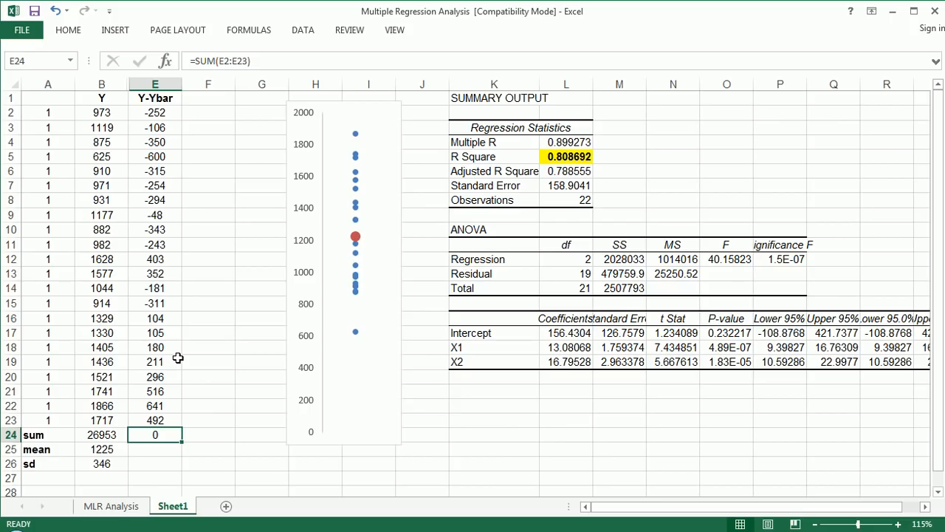
mouse_move(194, 131)
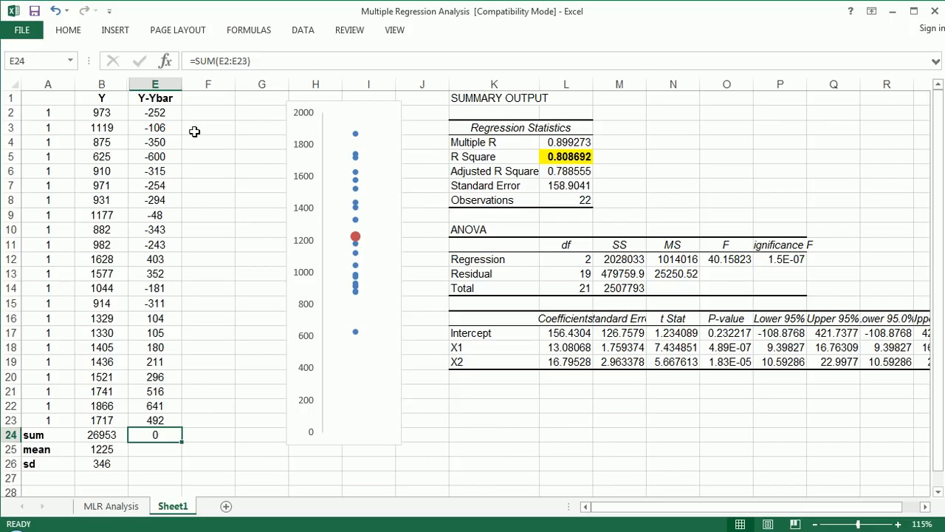
drag(154, 127, 154, 156)
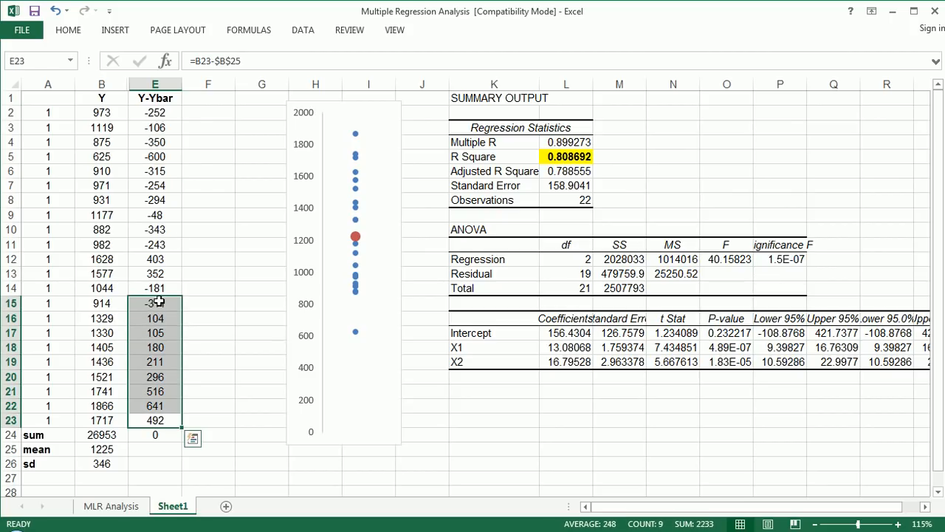
click(154, 434)
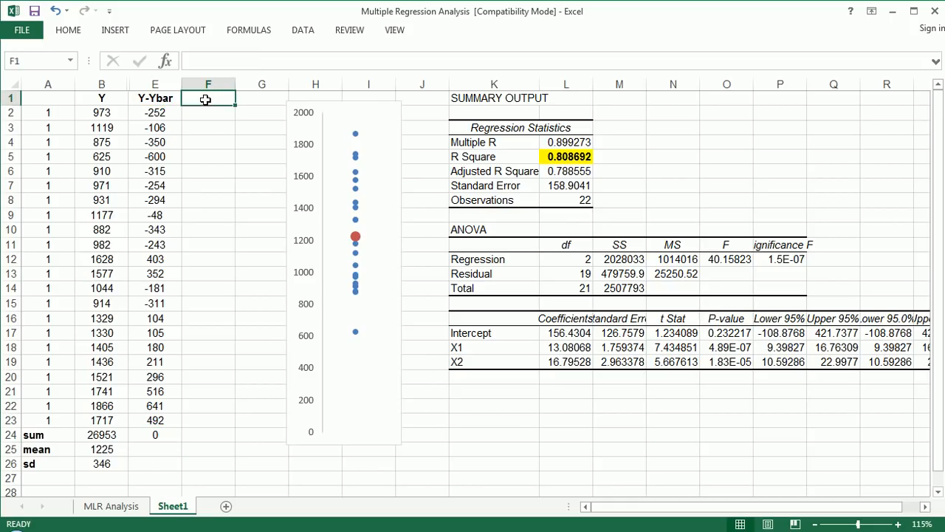
Head column F with (Y-Ybar)^2 and format the heading.
text((Y)
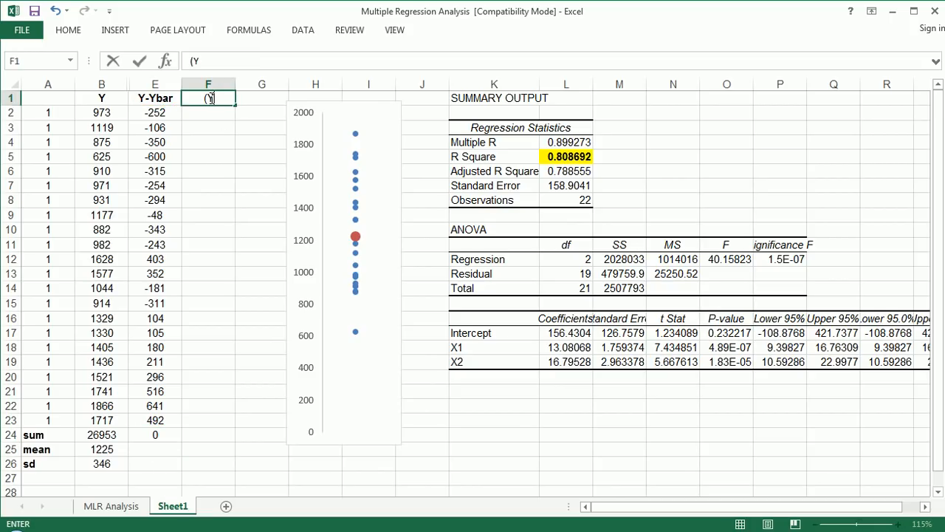
text(-Yab)
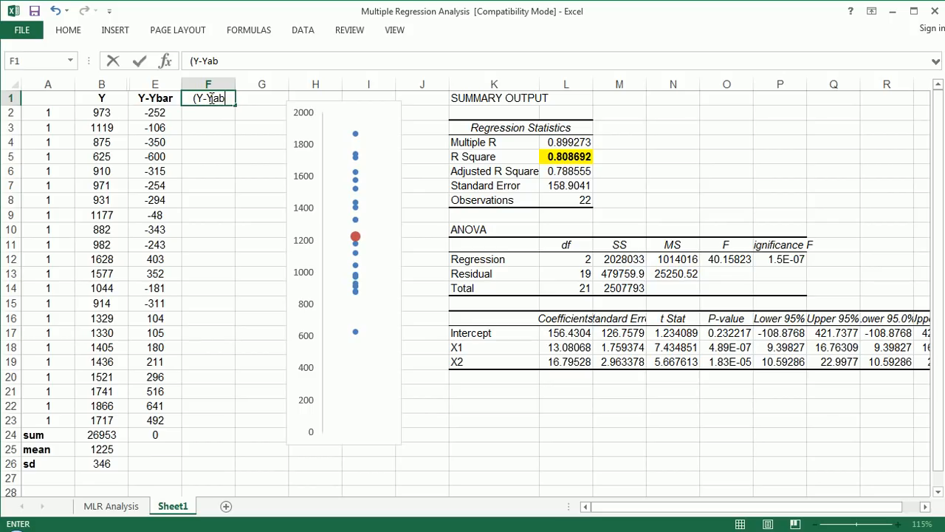
text(ar)^2)
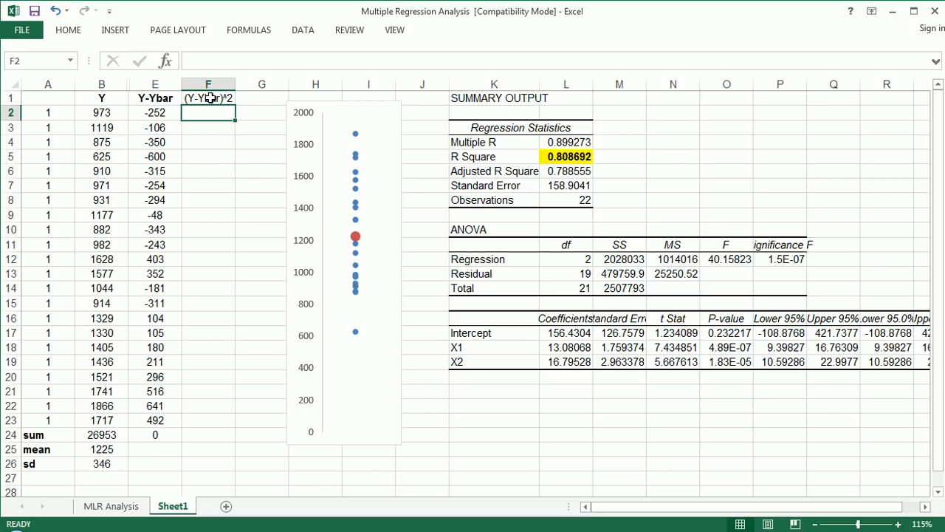
click(208, 97)
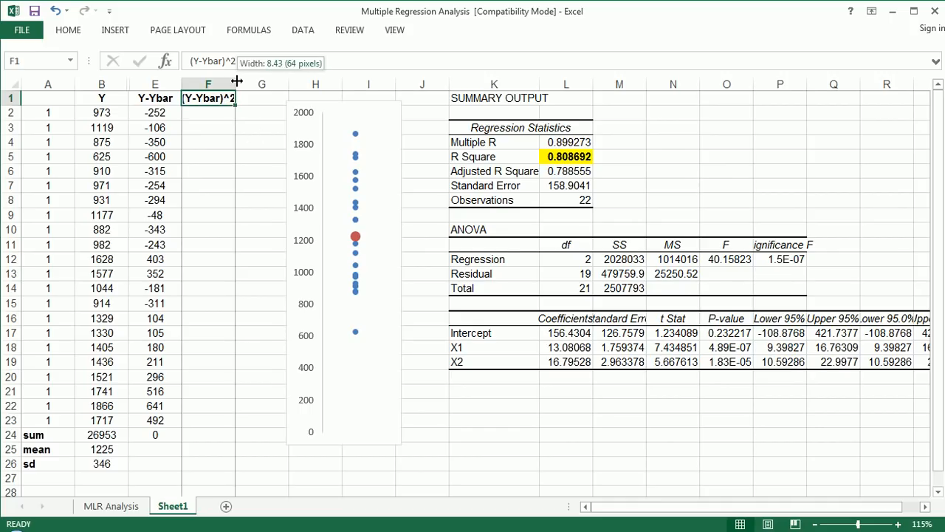
Fill column F with =E2^2 squared deviations, widened and shown as whole numbers.
text(=)
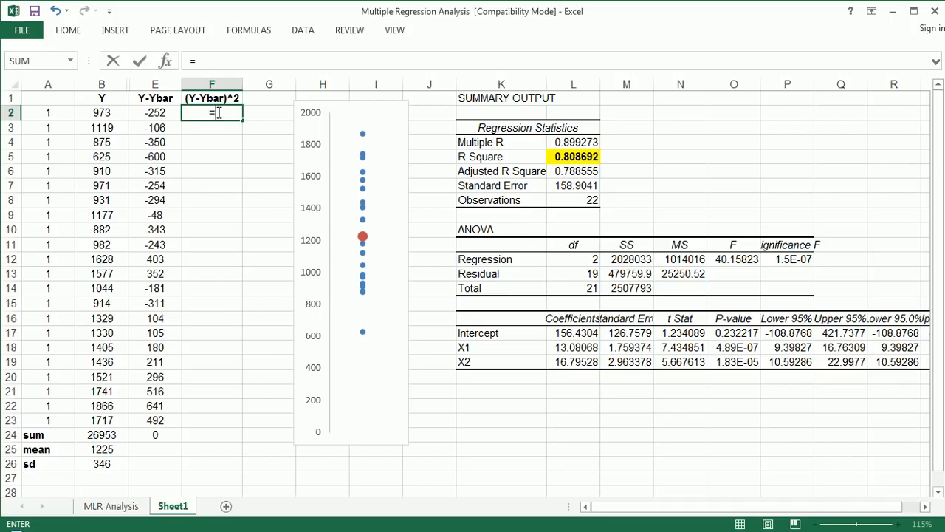
text(E2^2)
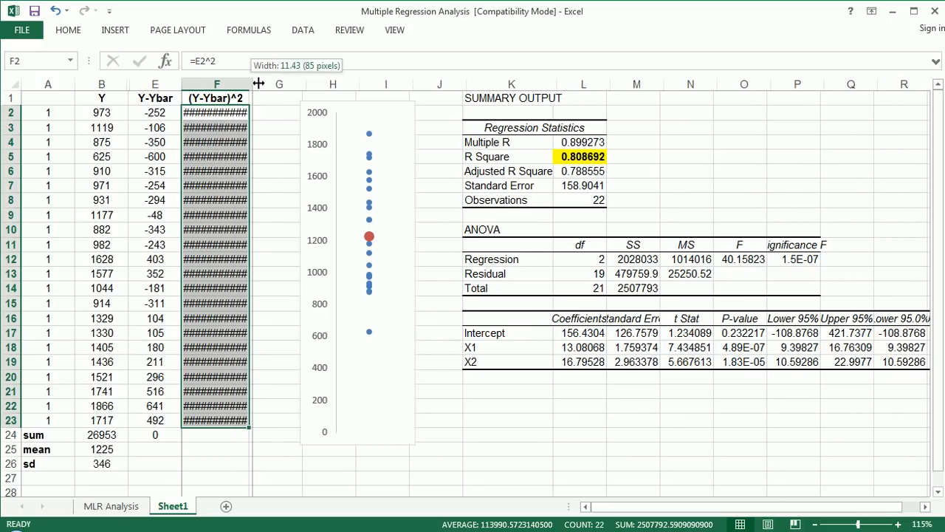
drag(251, 84, 274, 83)
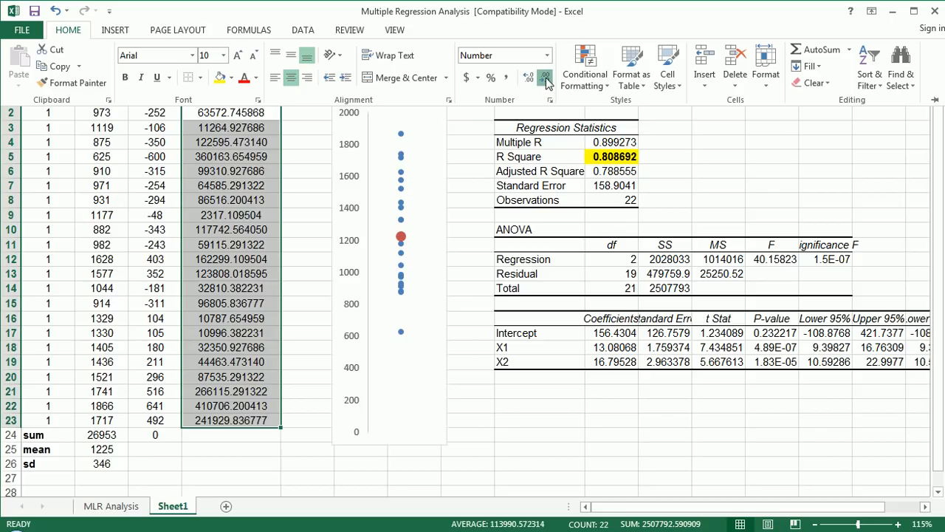
click(544, 76)
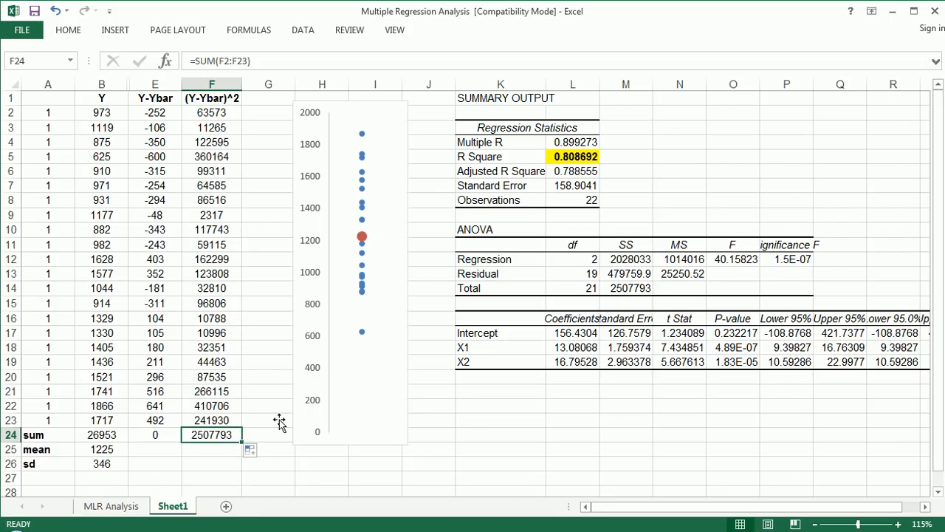
mouse_move(336, 408)
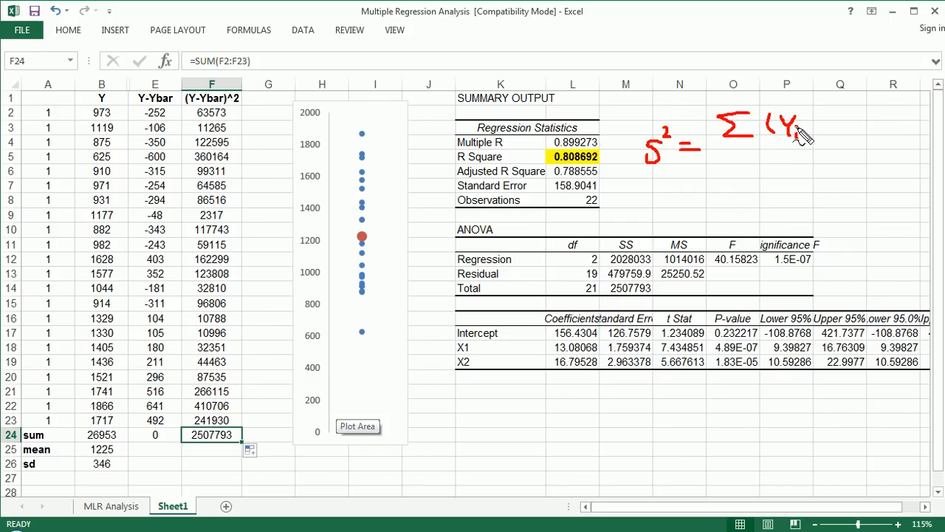
Handwrite the variance formula s² = Σ(Yi−Ȳ)²/(n−1) and mark column F in ink.
drag(797, 129, 842, 136)
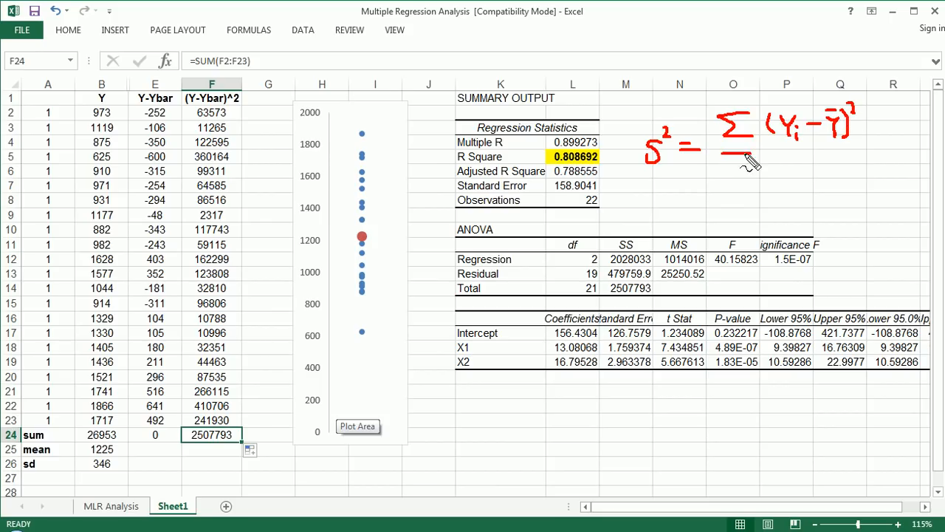
drag(748, 153, 867, 139)
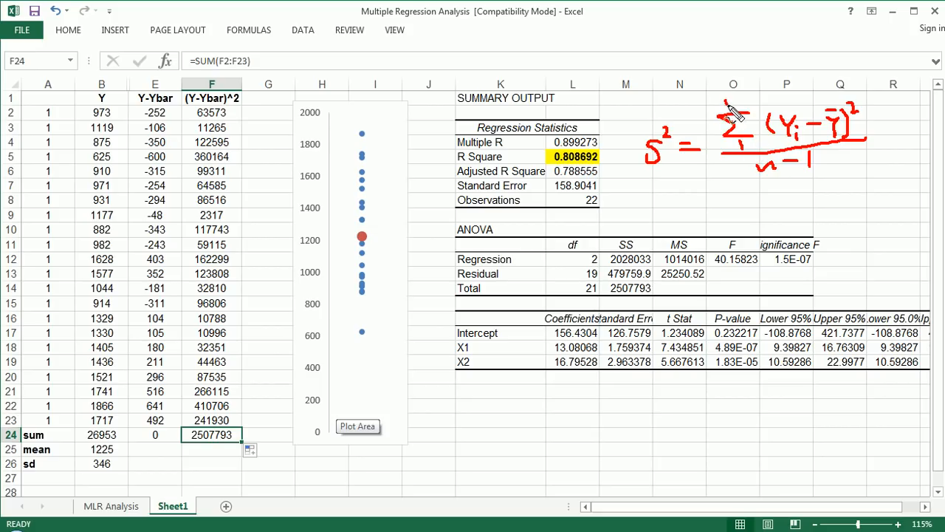
mouse_move(196, 112)
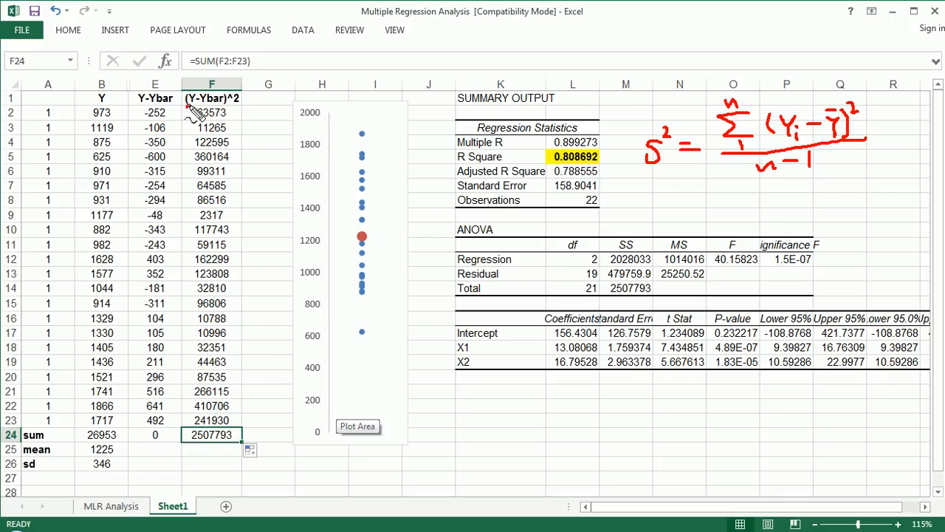
drag(196, 110, 196, 429)
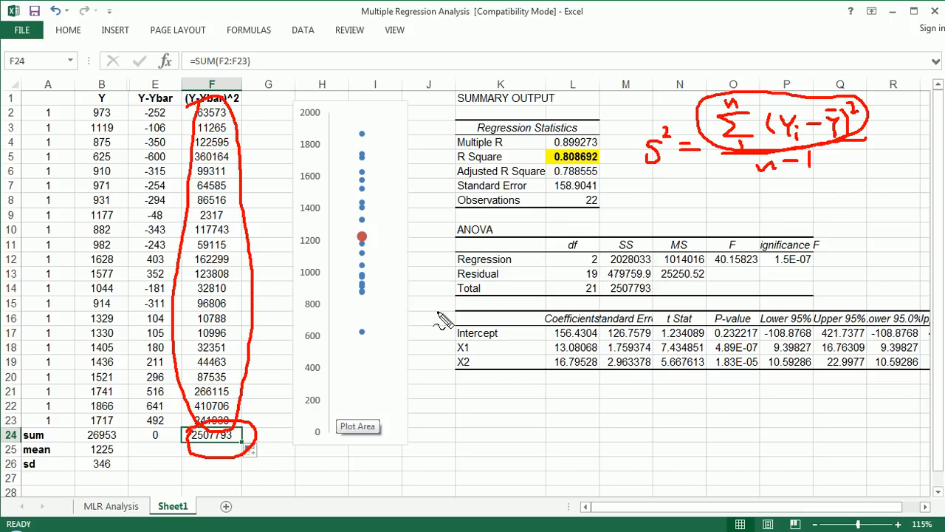
mouse_move(173, 476)
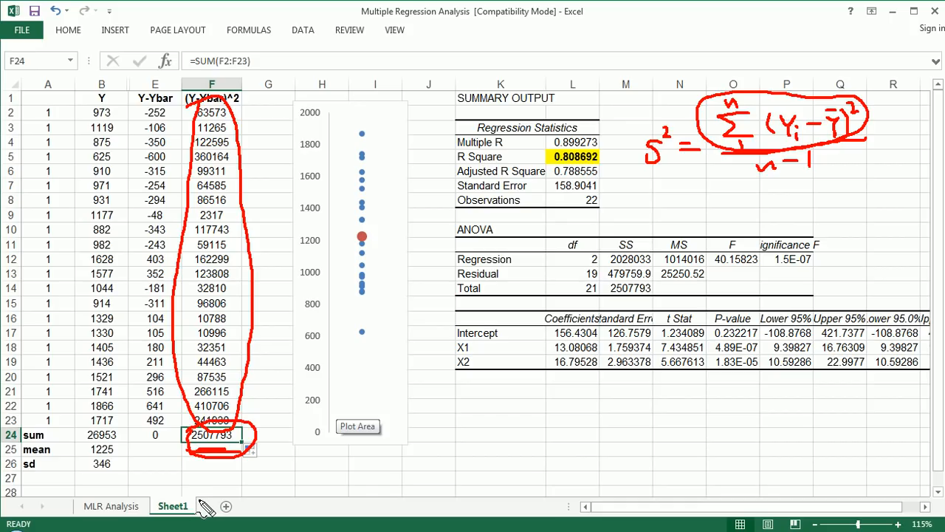
mouse_move(203, 510)
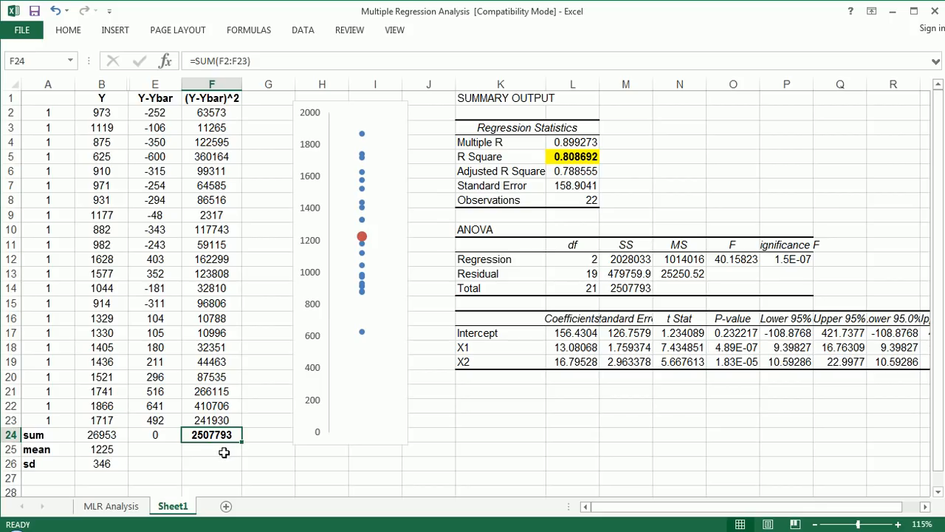
mouse_move(203, 456)
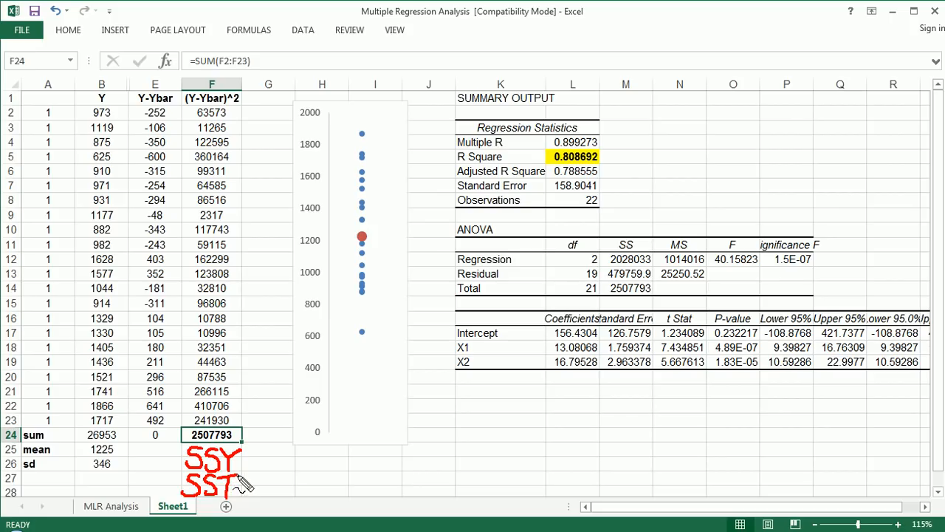
mouse_move(491, 450)
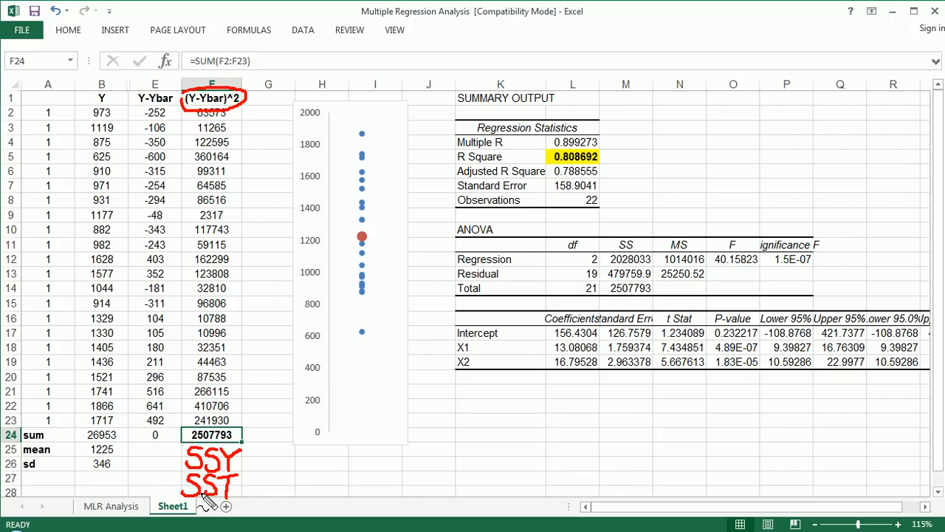
mouse_move(294, 411)
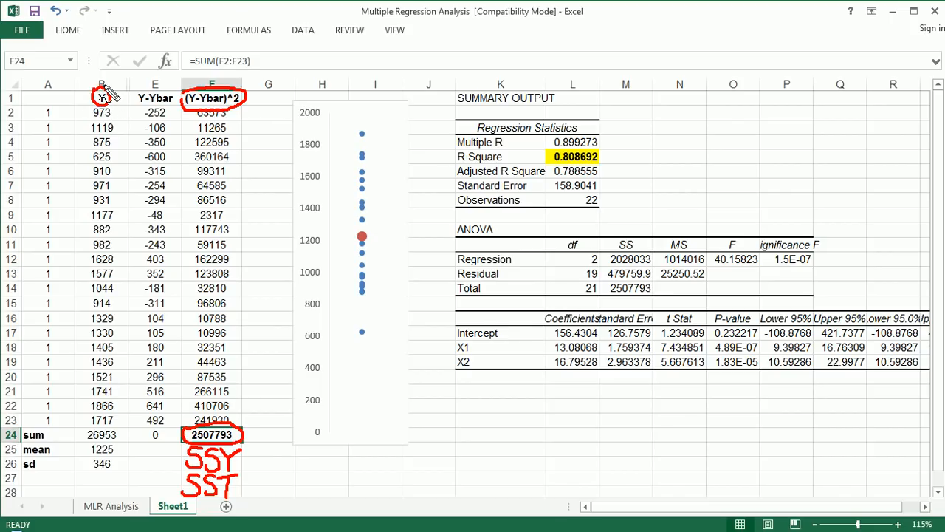
mouse_move(485, 278)
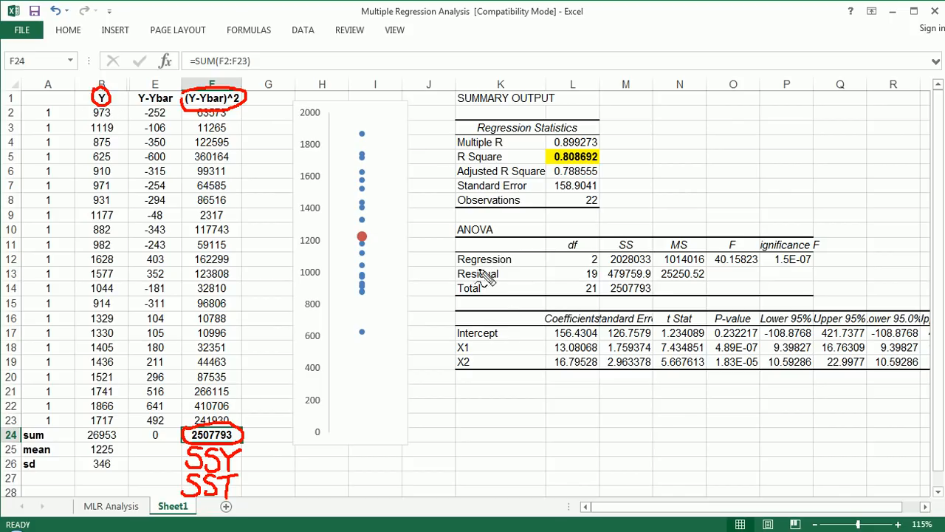
mouse_move(399, 351)
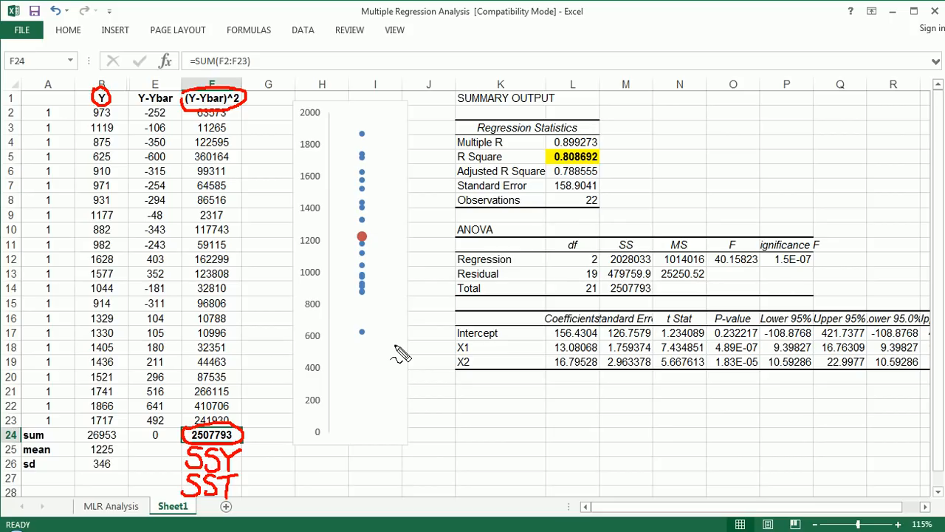
mouse_move(275, 431)
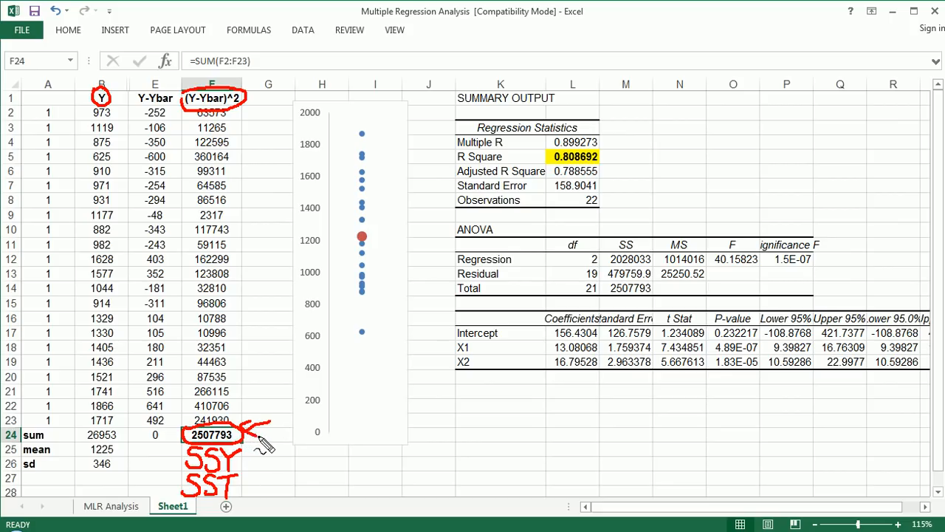
mouse_move(285, 446)
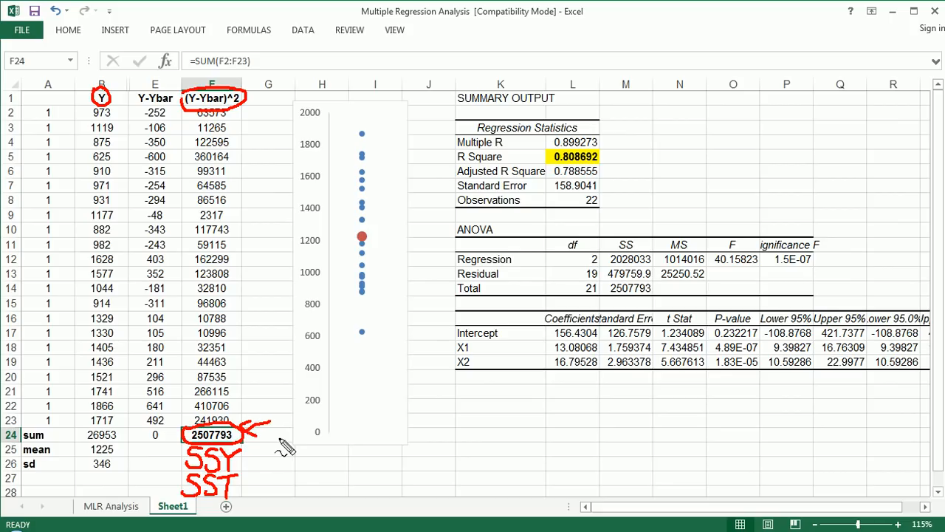